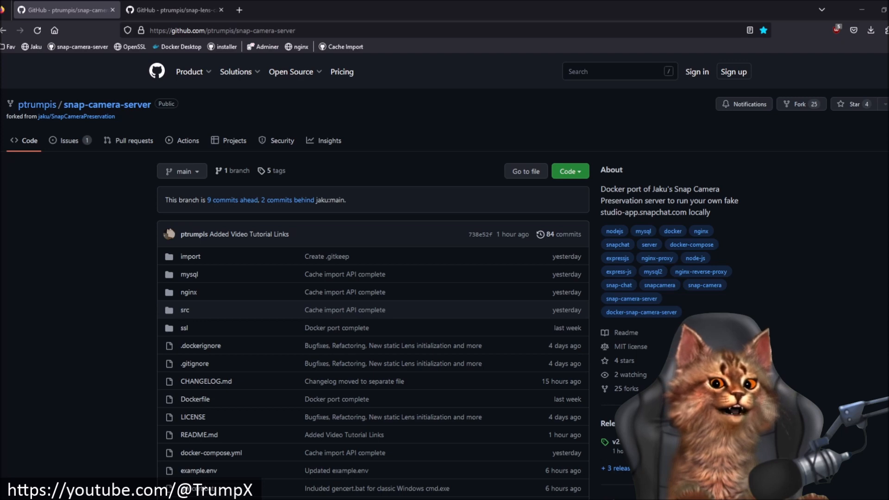
Scroll through the Containers list to locate the snapcameraserver stack
scroll(down, 3)
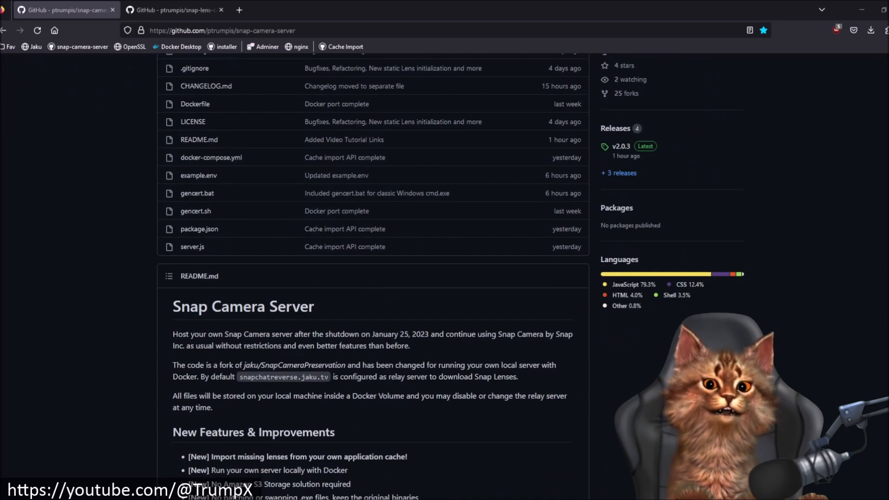
scroll(down, 3)
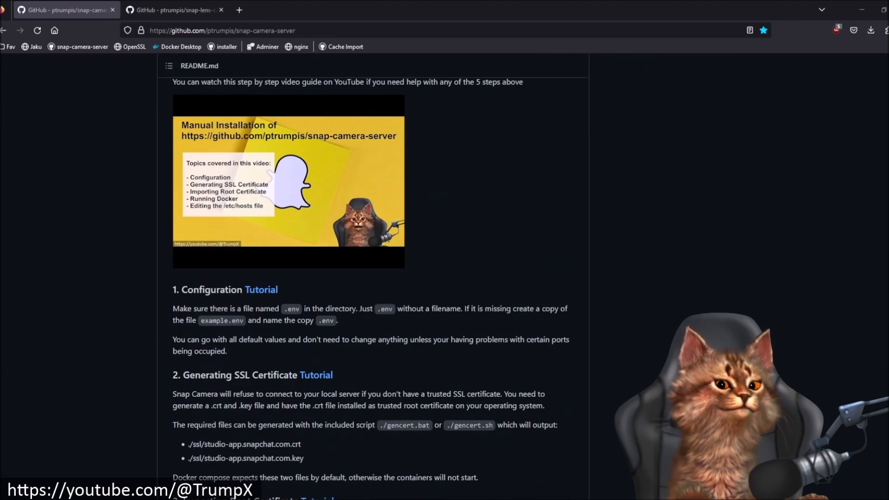
scroll(up, 3)
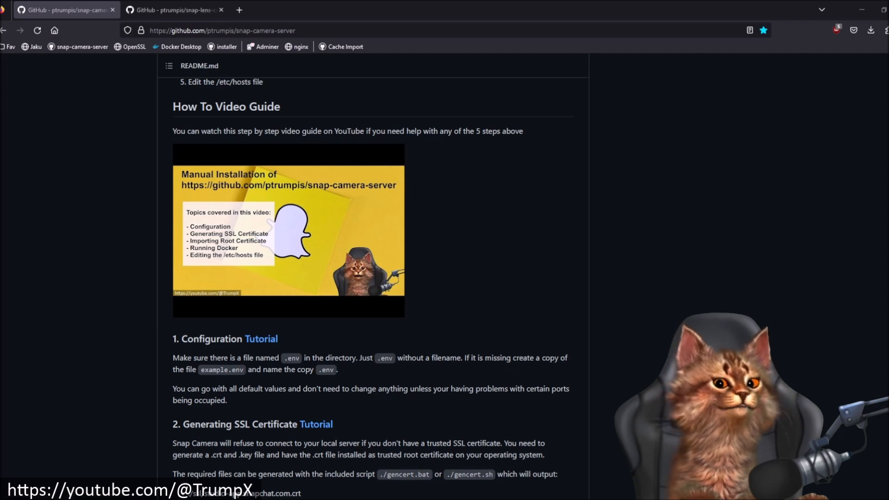
scroll(down, 3)
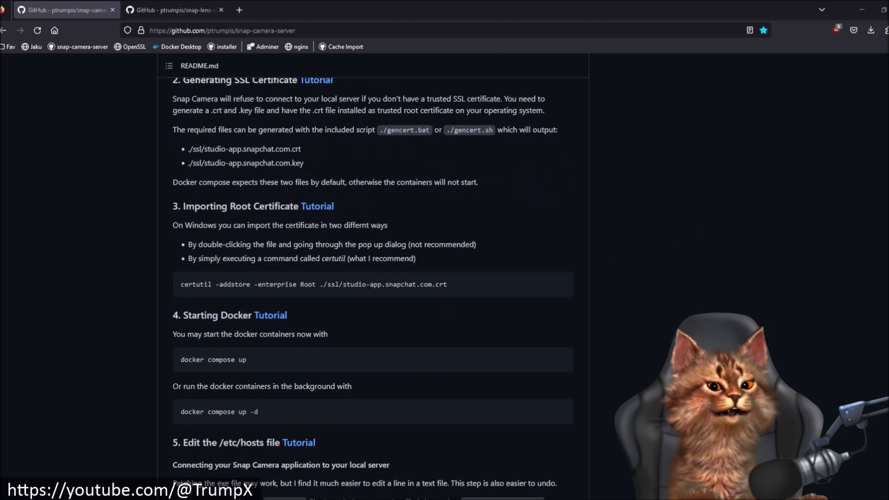
scroll(down, 3)
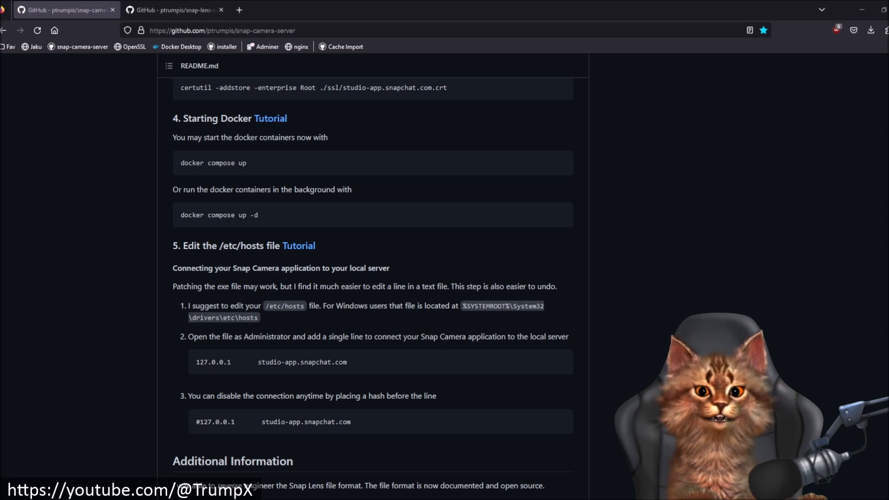
scroll(up, 3)
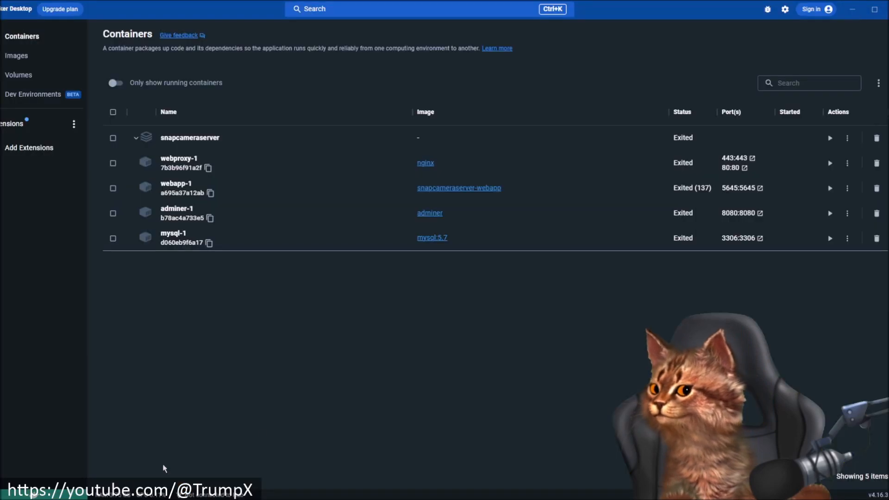
mouse_move(830, 138)
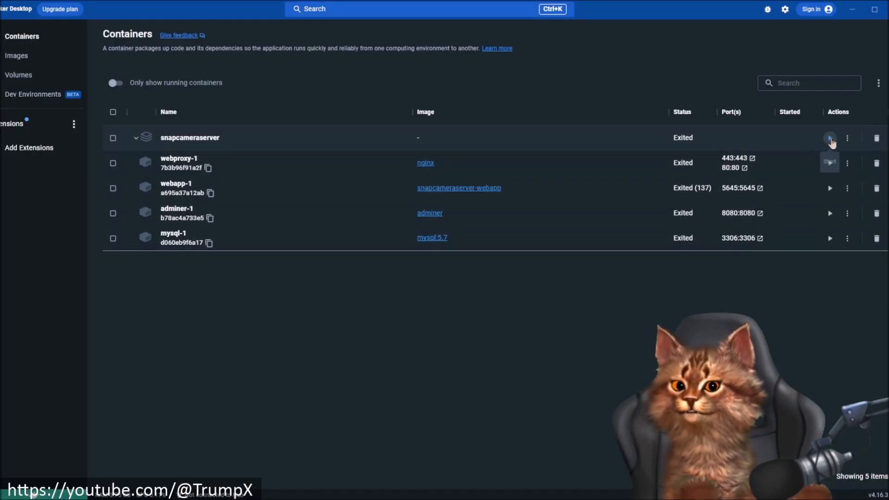
mouse_move(830, 138)
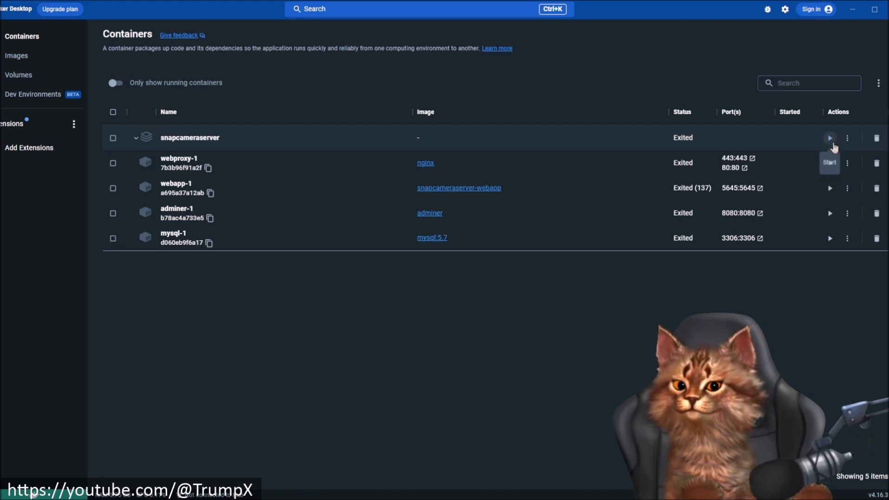
mouse_move(828, 249)
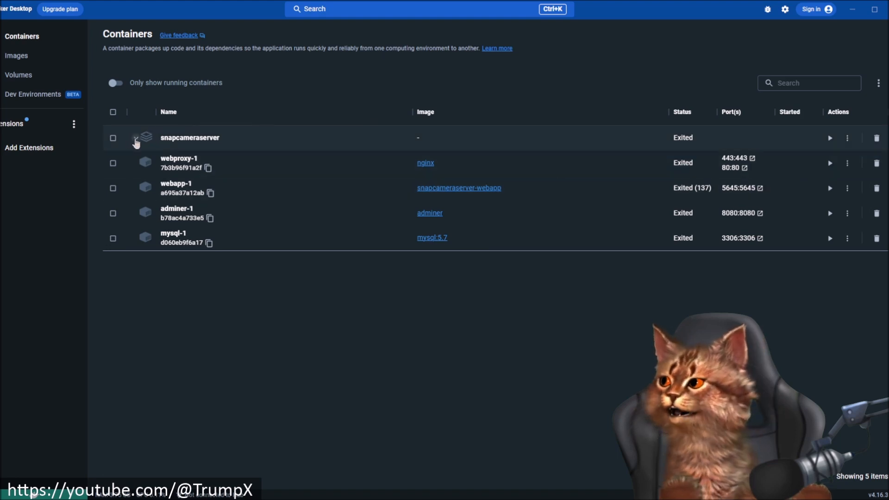
Start the snapcameraserver group so its four containers (webproxy, webapp, adminer, mysql) run
click(140, 138)
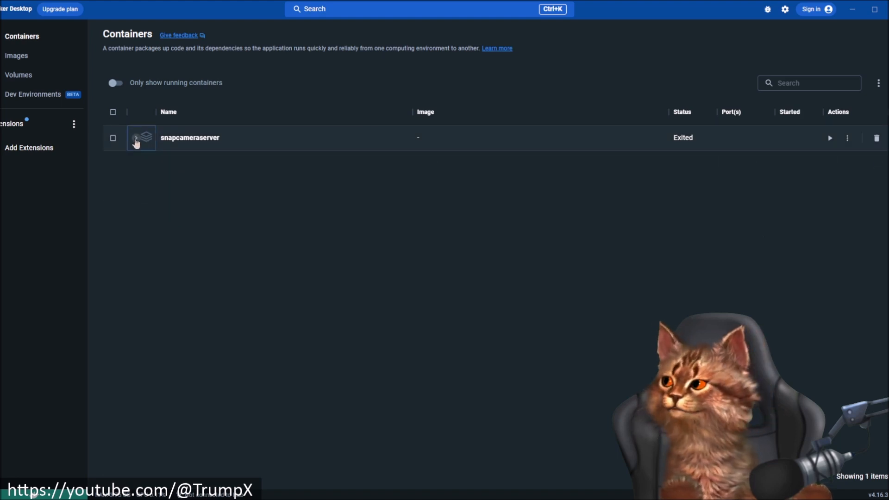
click(136, 138)
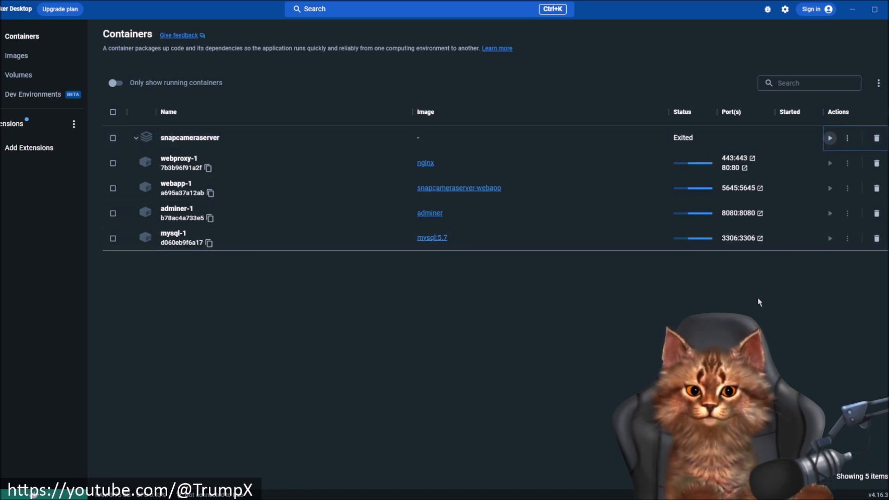
click(830, 138)
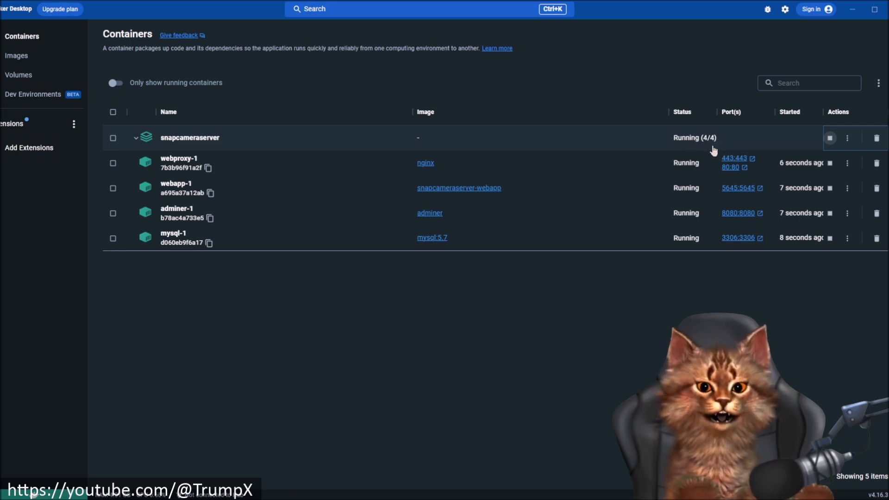
mouse_move(655, 281)
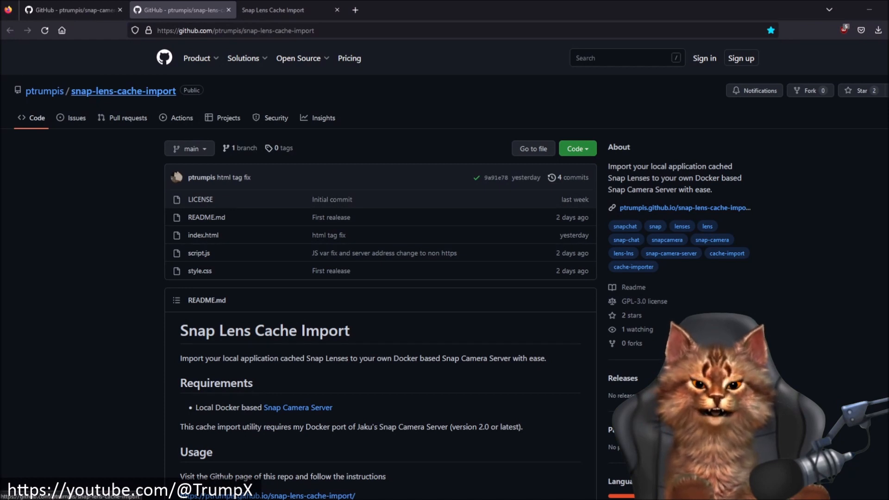
Return to the snap-camera-server README and reach its Snap Camera Cache Import section
scroll(down, 3)
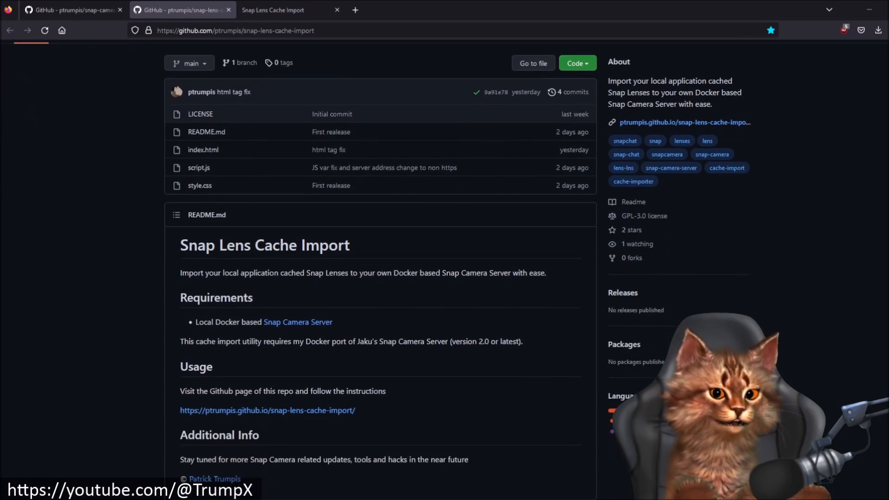
scroll(up, 3)
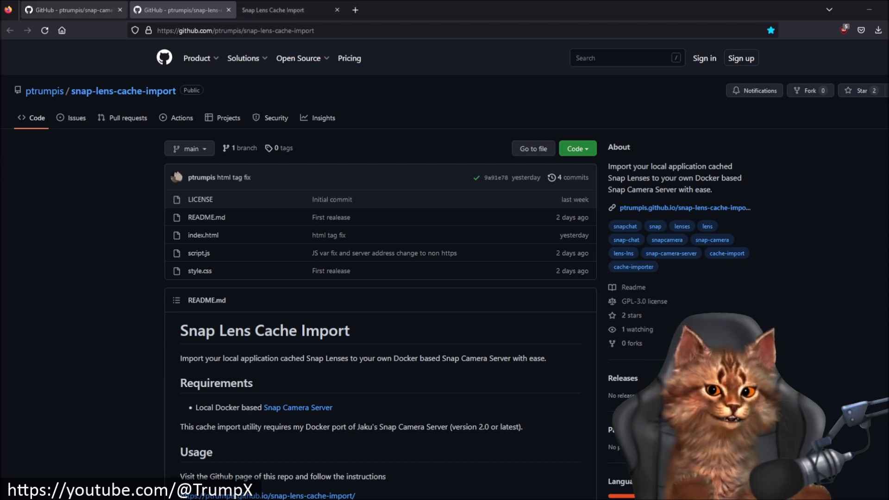
click(297, 408)
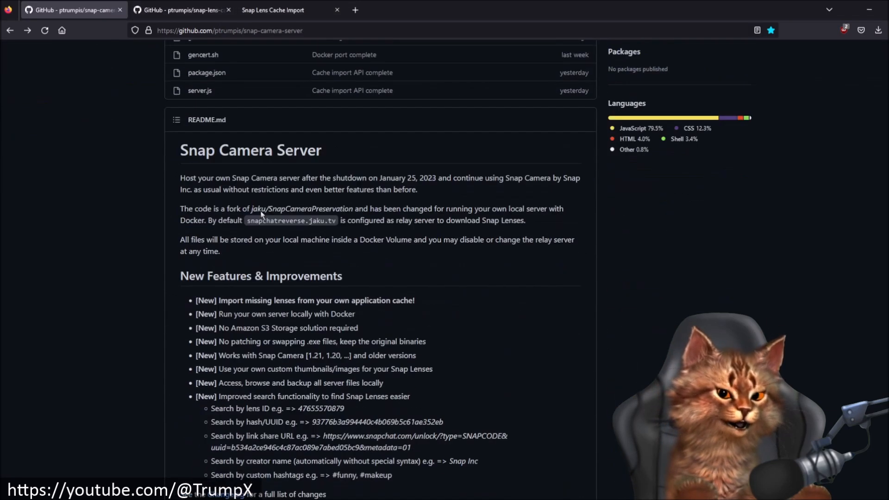
scroll(down, 3)
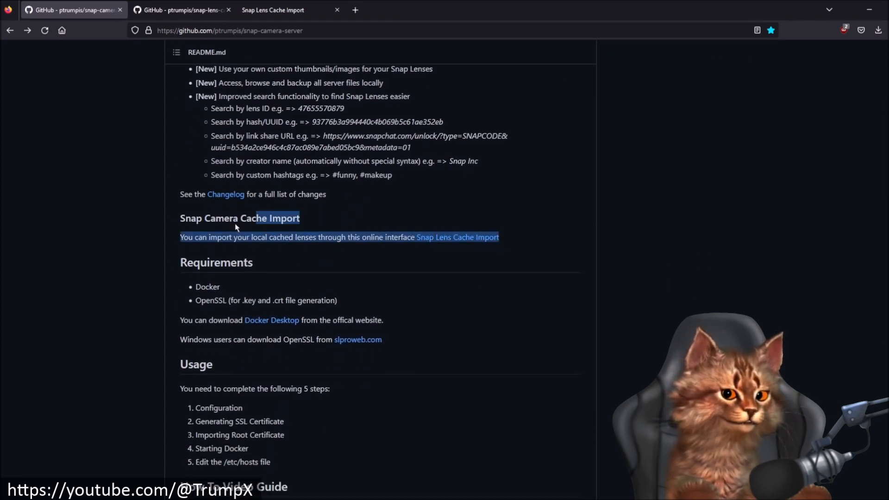
mouse_move(181, 218)
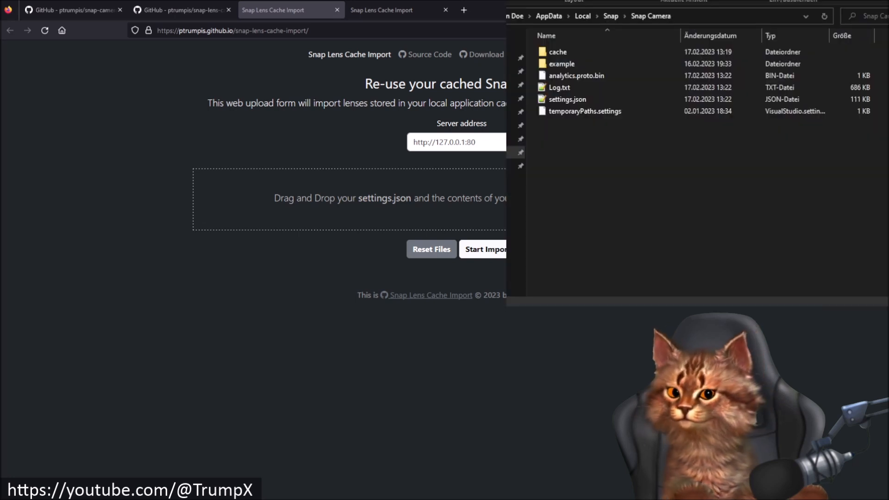
Browse the cache/lenses folder of the Snap Camera data, then go back to the Snap Camera folder
click(567, 99)
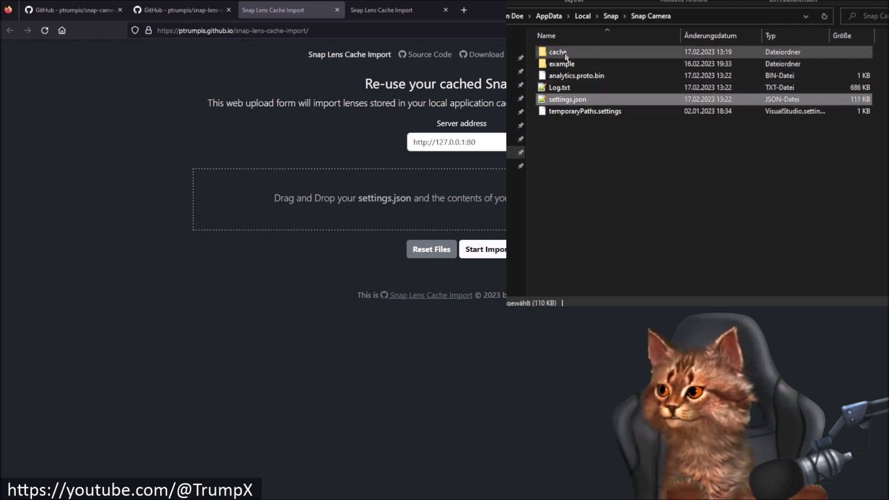
double_click(558, 51)
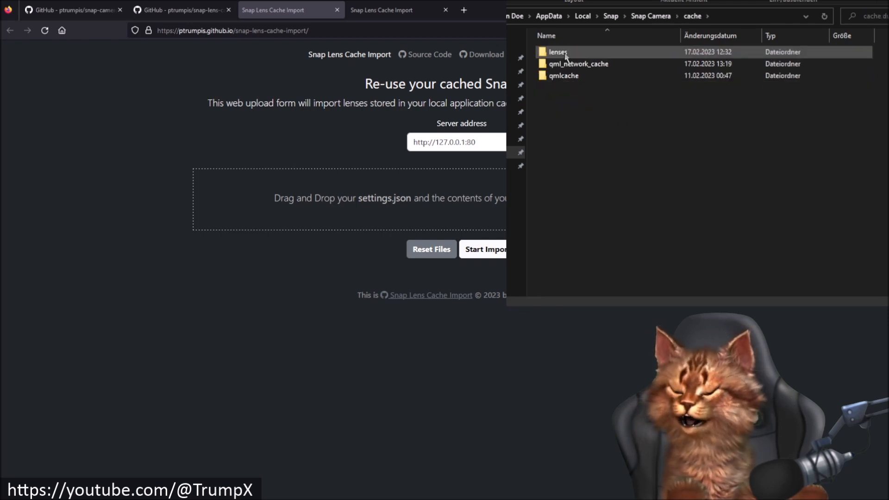
double_click(558, 52)
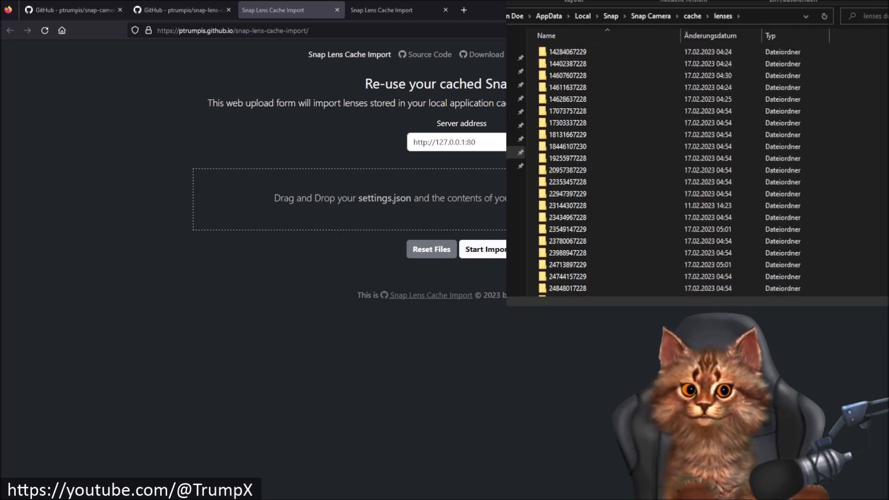
scroll(down, 3)
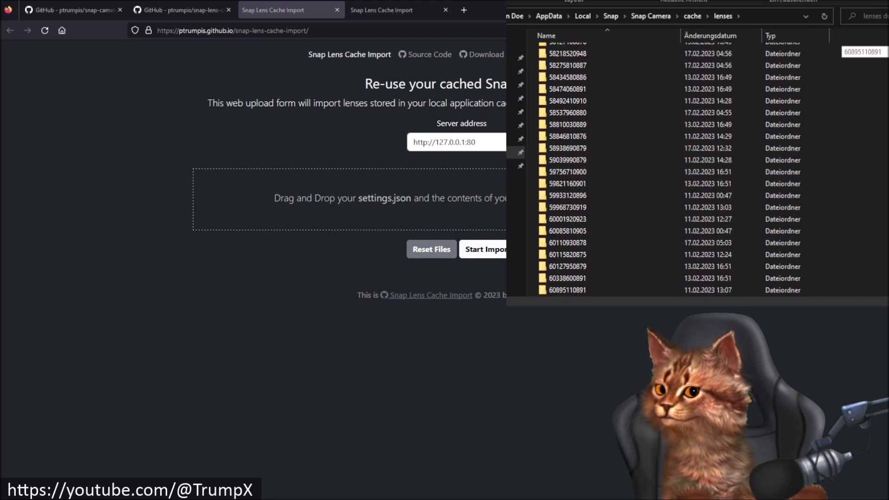
scroll(up, 3)
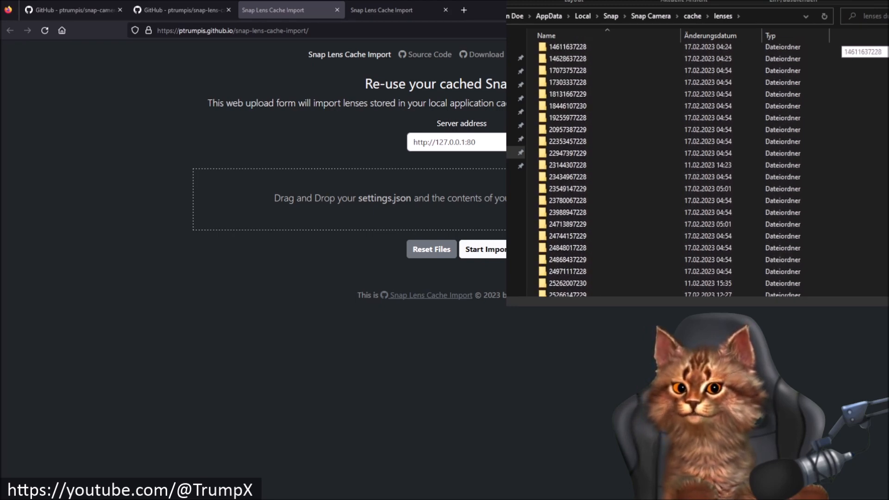
scroll(up, 3)
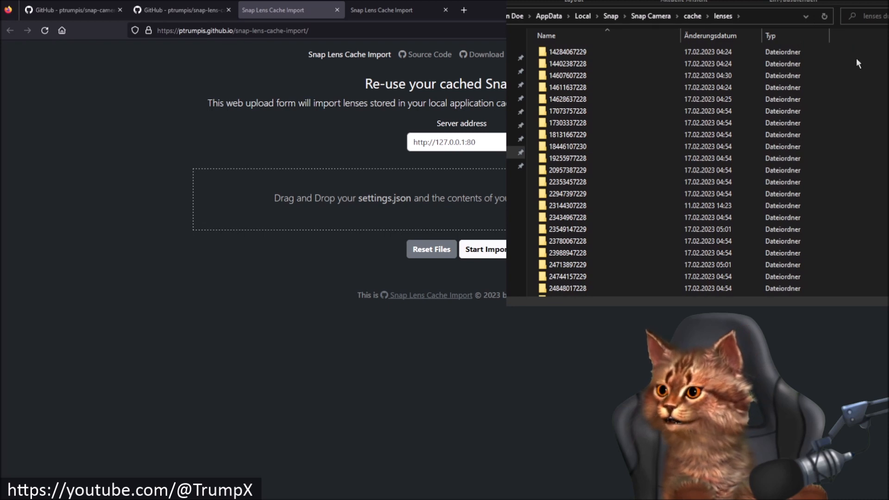
click(567, 51)
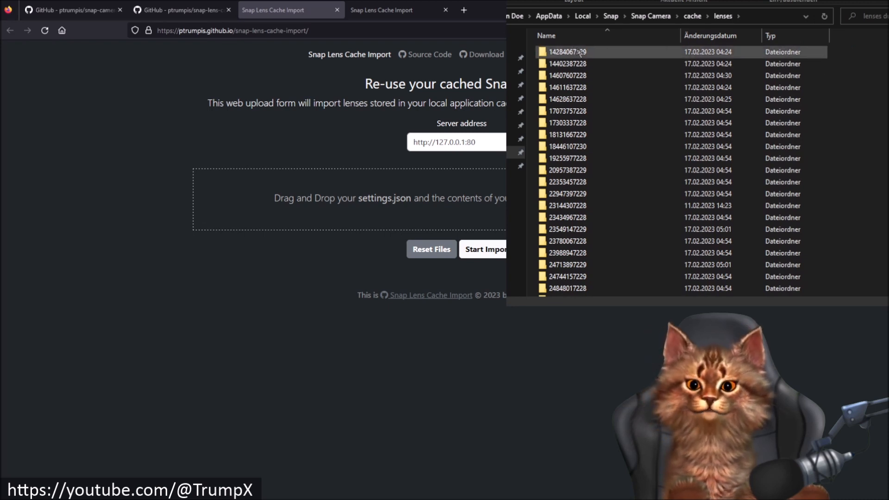
click(692, 16)
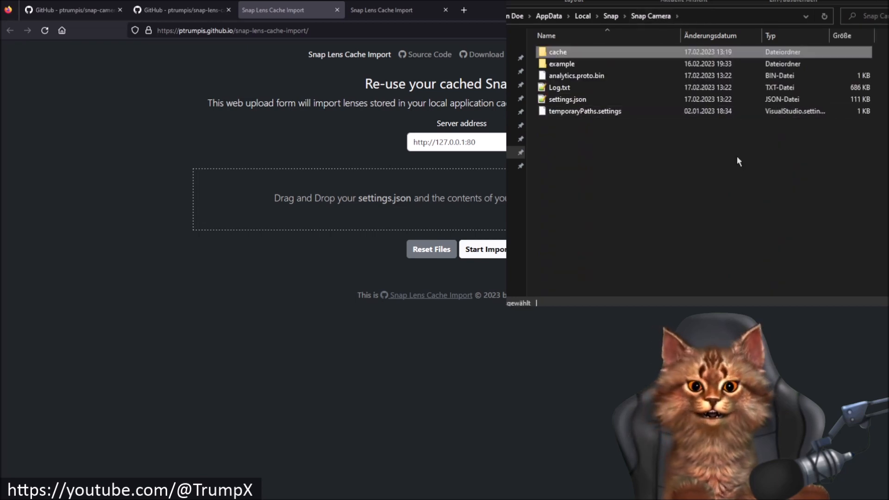
mouse_move(731, 186)
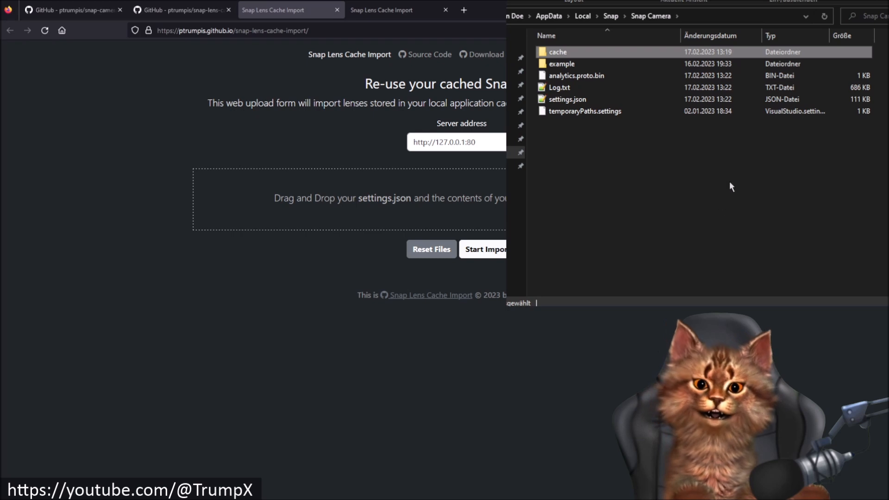
mouse_move(737, 185)
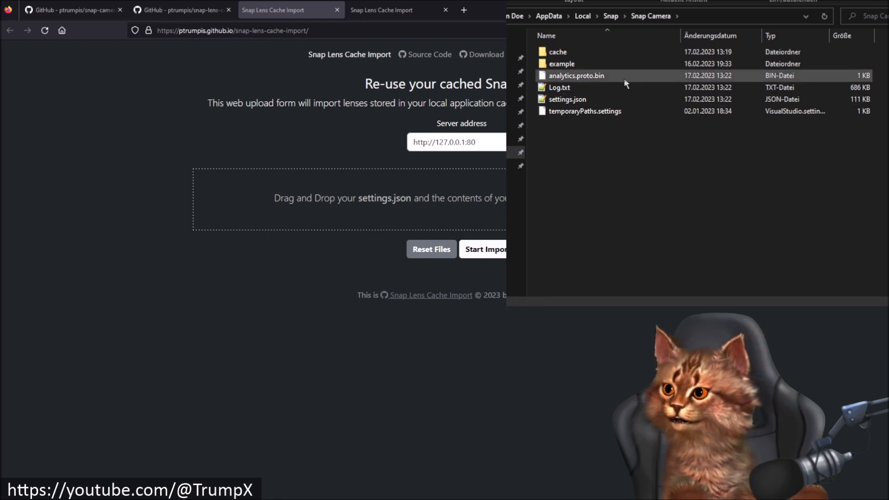
Open the example folder with the sample lens folders and select its settings.json
click(562, 64)
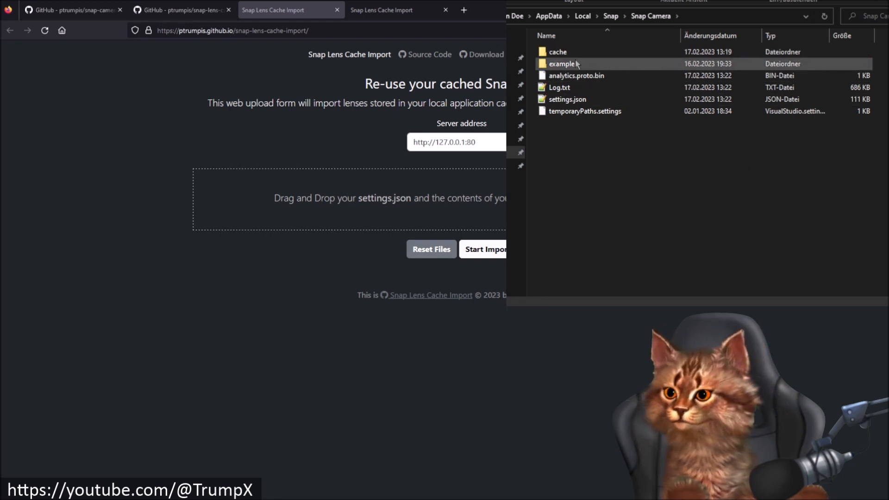
double_click(562, 64)
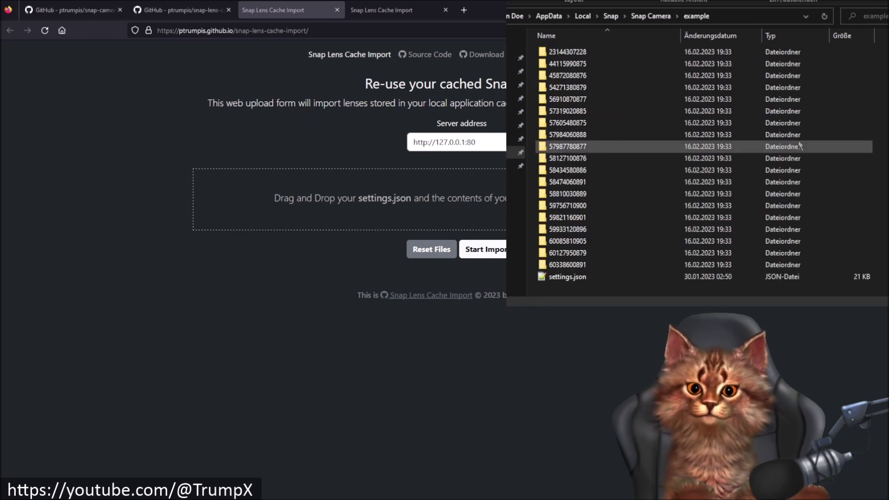
click(568, 277)
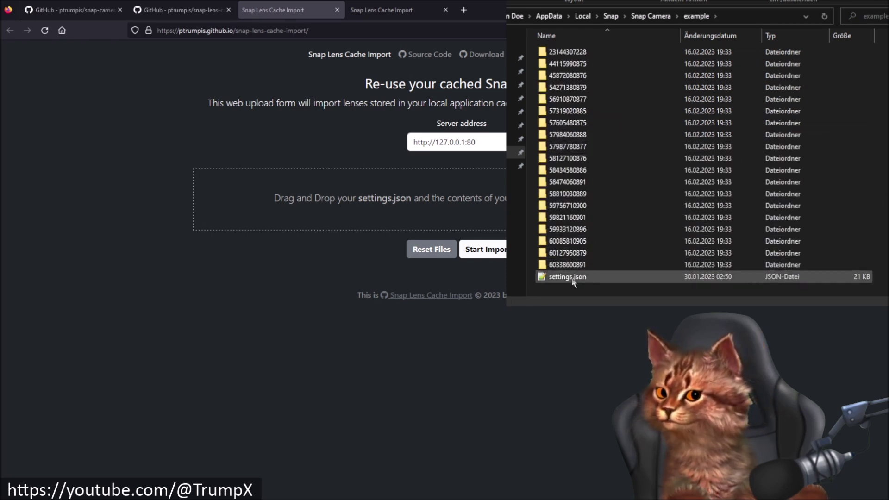
click(568, 277)
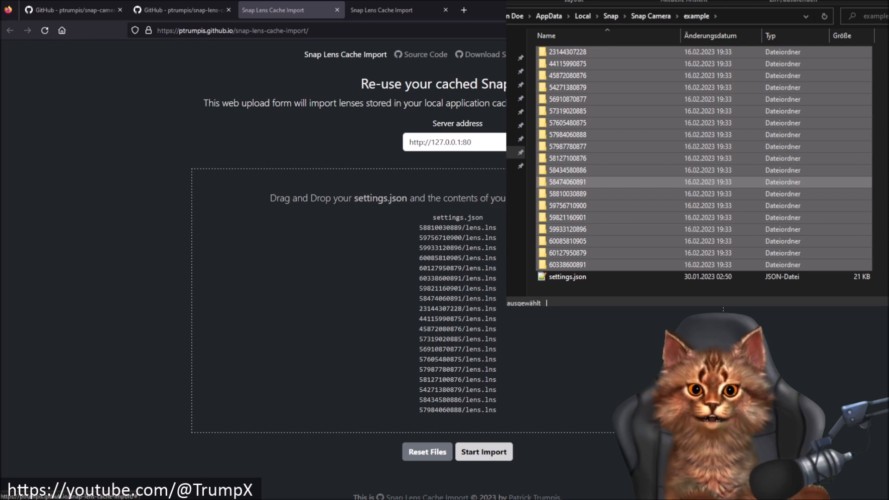
Start the import to the server at 127.0.0.1:80 and select the server address
click(484, 452)
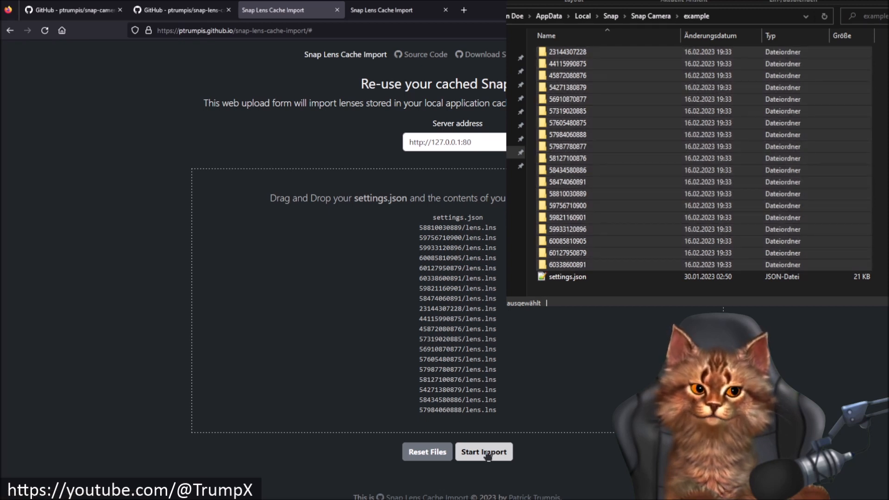
mouse_move(237, 361)
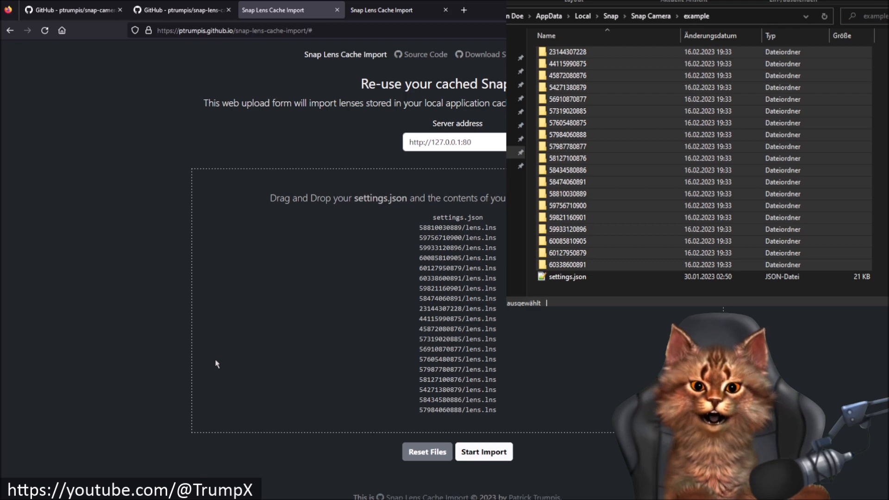
mouse_move(439, 172)
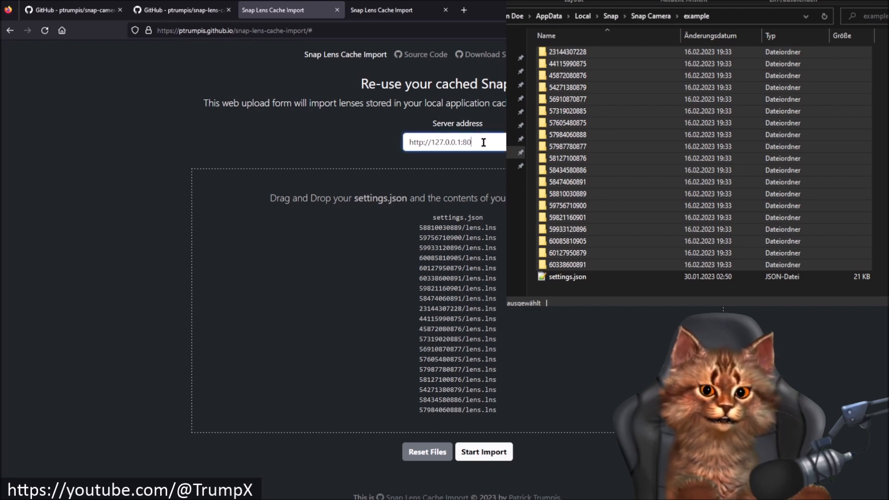
triple_click(454, 143)
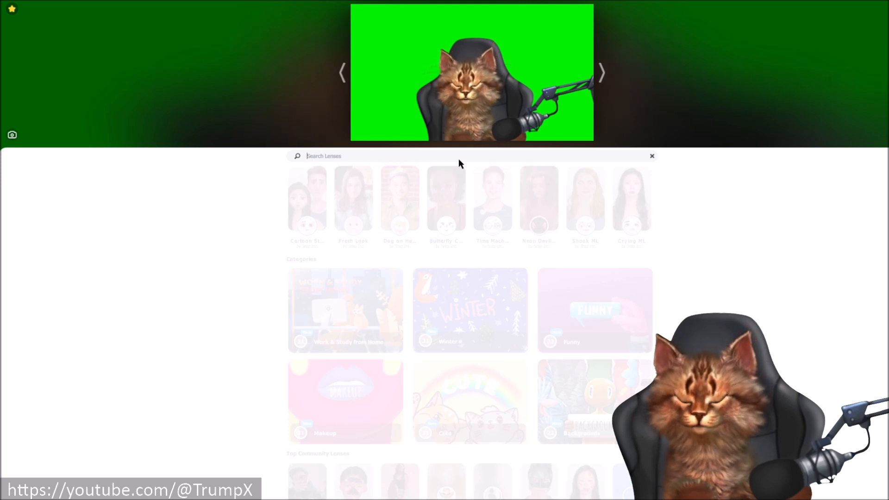
text(Import)
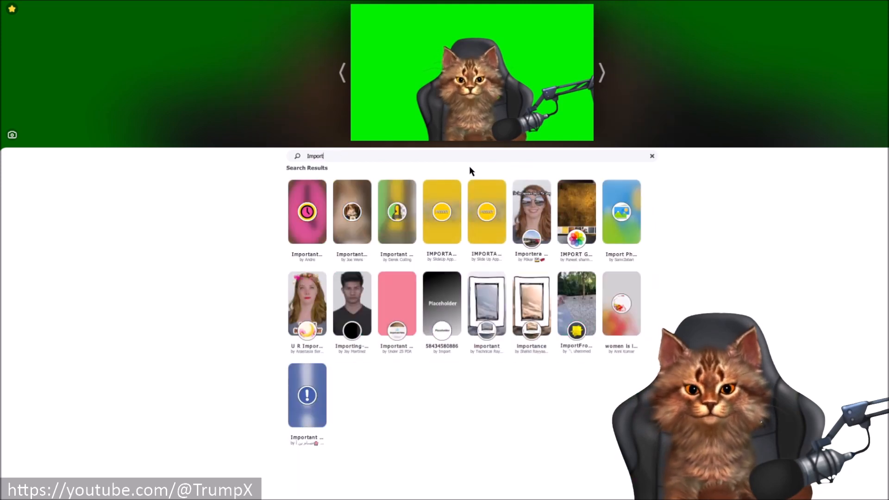
mouse_move(453, 365)
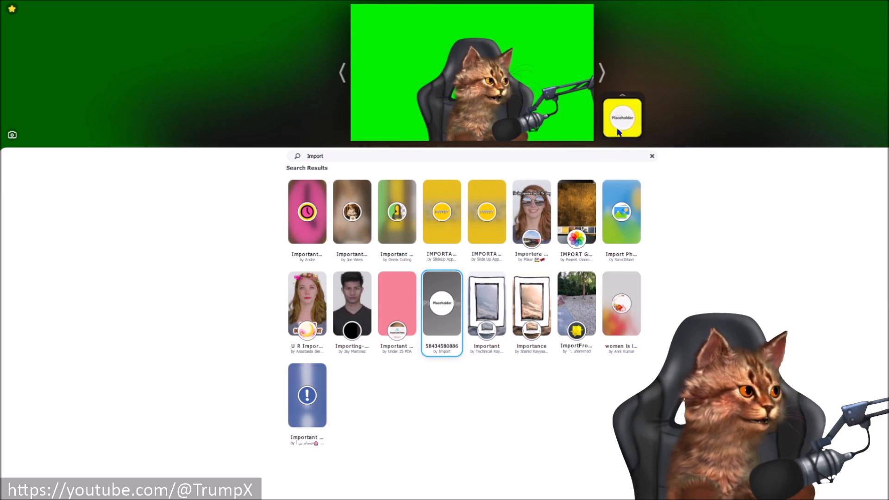
click(486, 211)
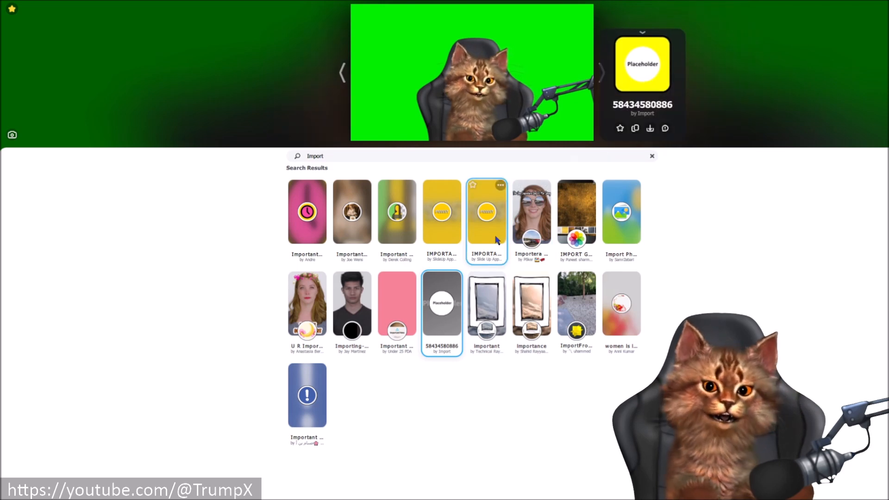
click(442, 304)
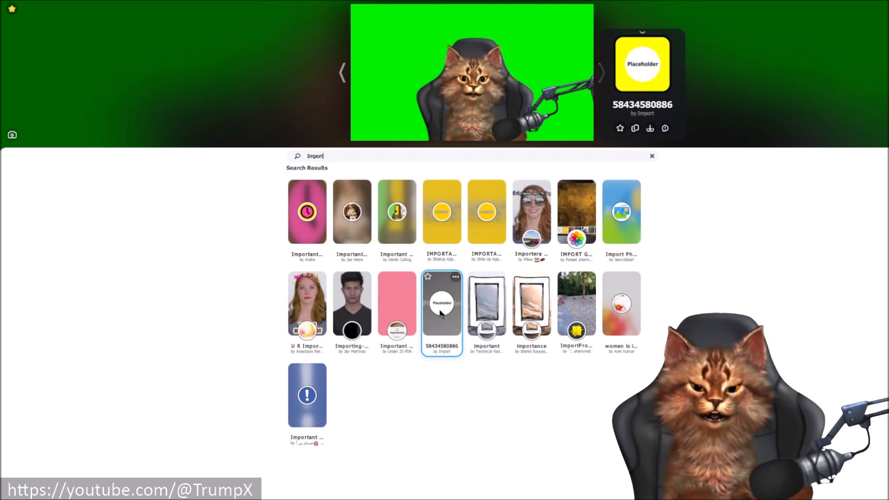
mouse_move(464, 355)
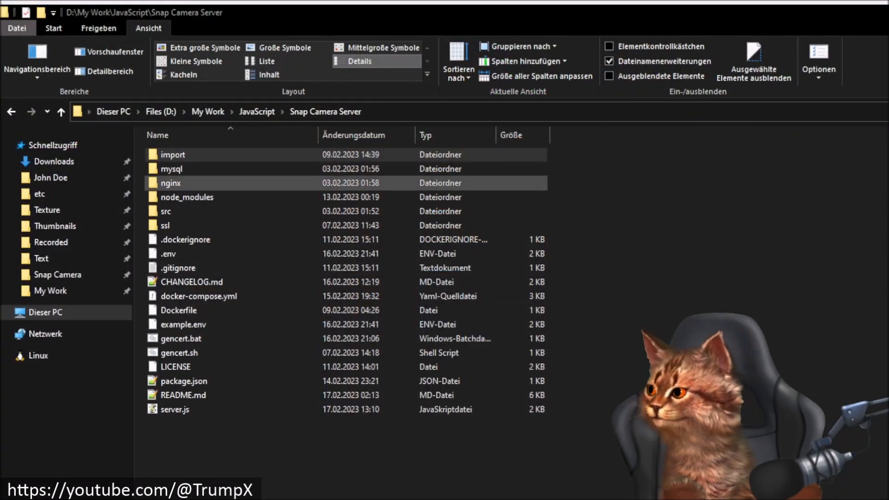
click(173, 155)
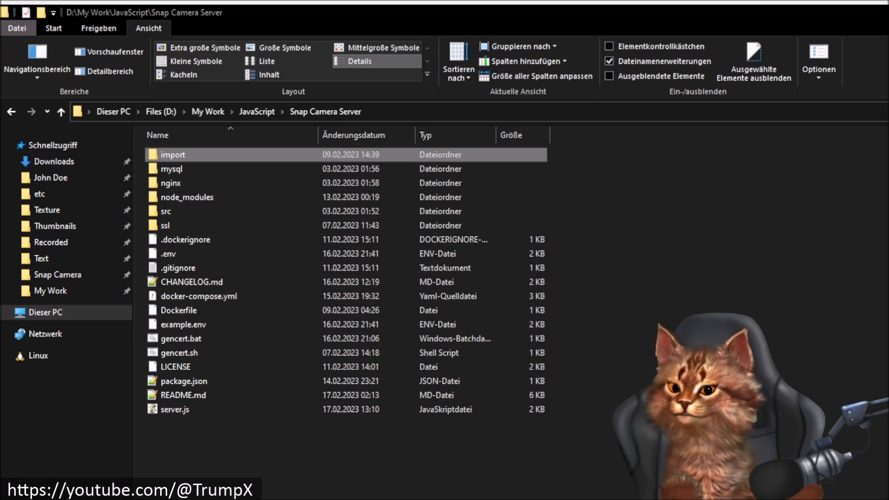
double_click(173, 155)
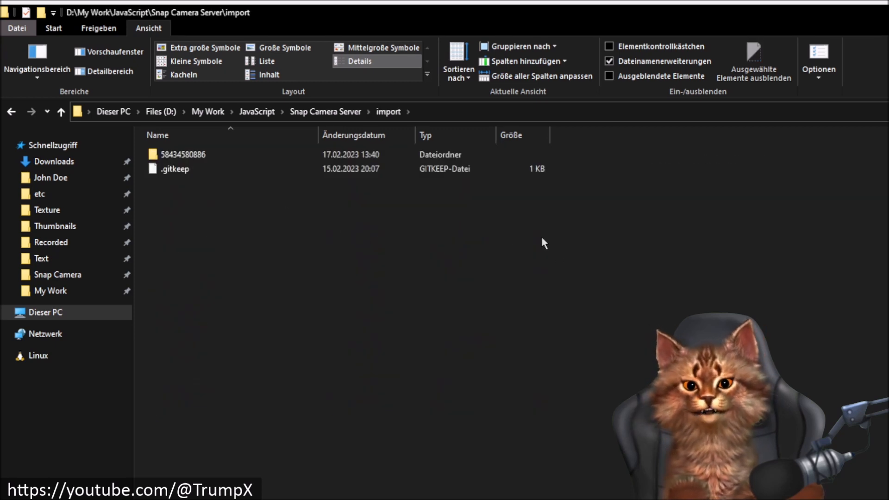
mouse_move(491, 262)
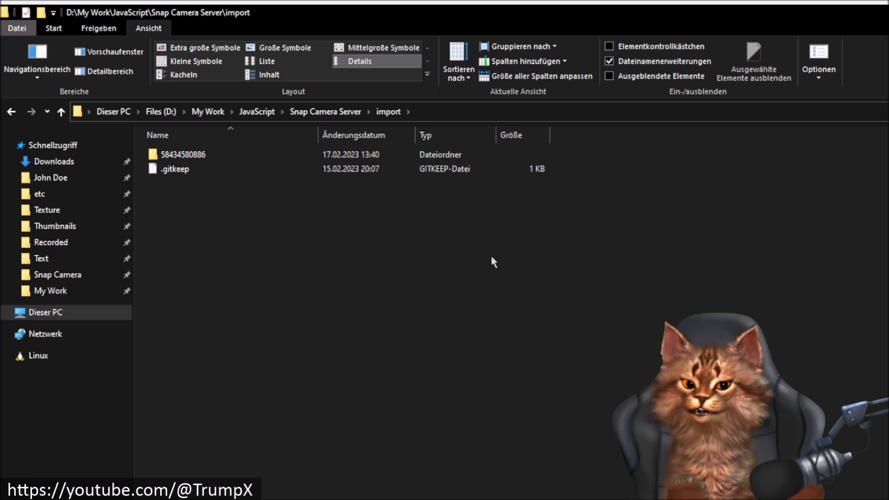
click(182, 155)
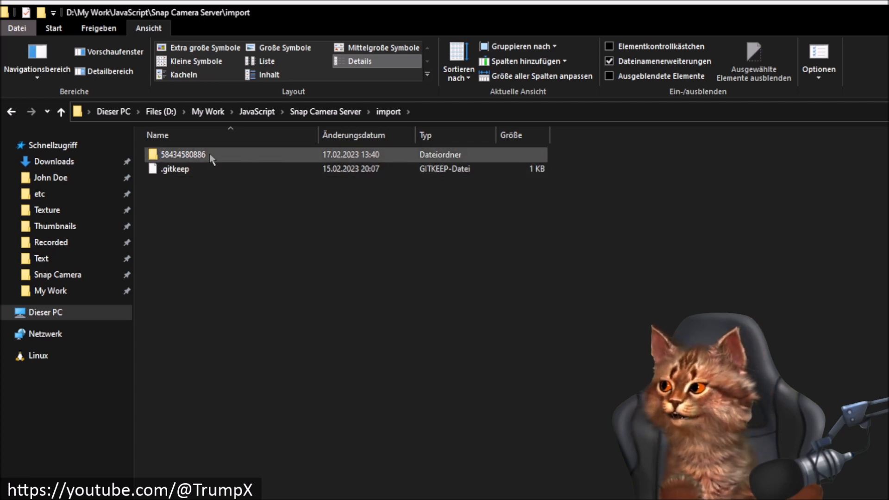
click(182, 155)
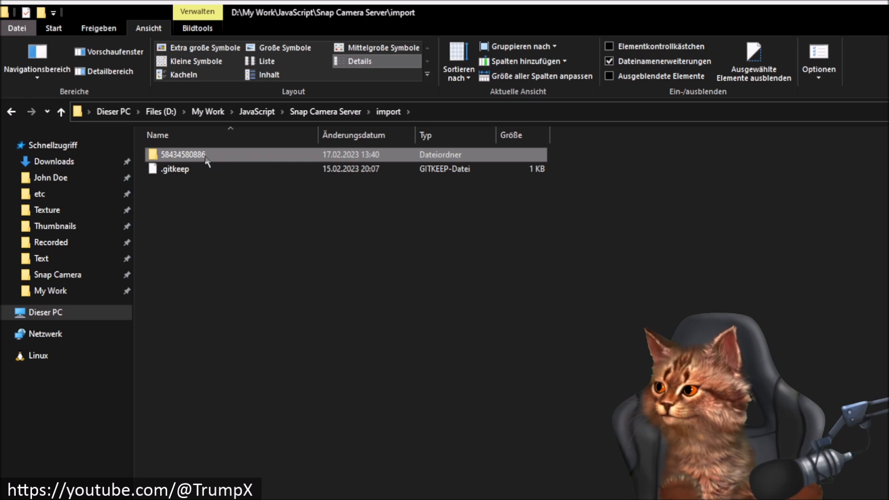
double_click(181, 154)
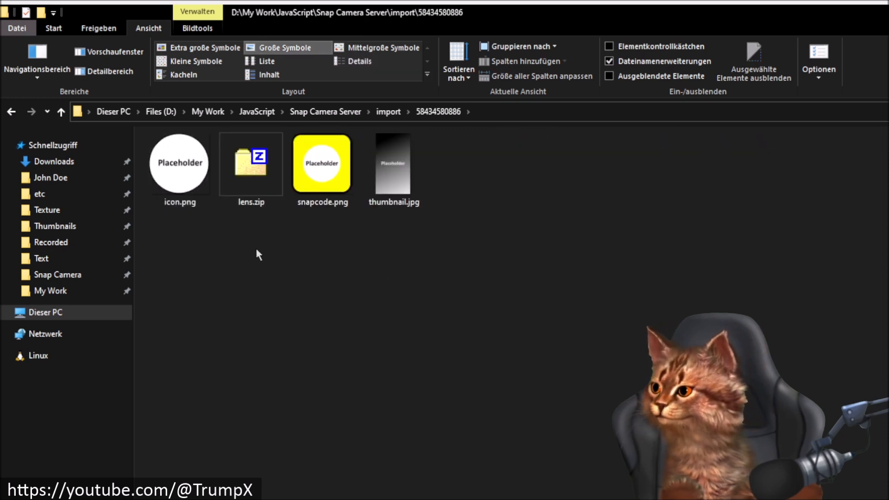
mouse_move(316, 253)
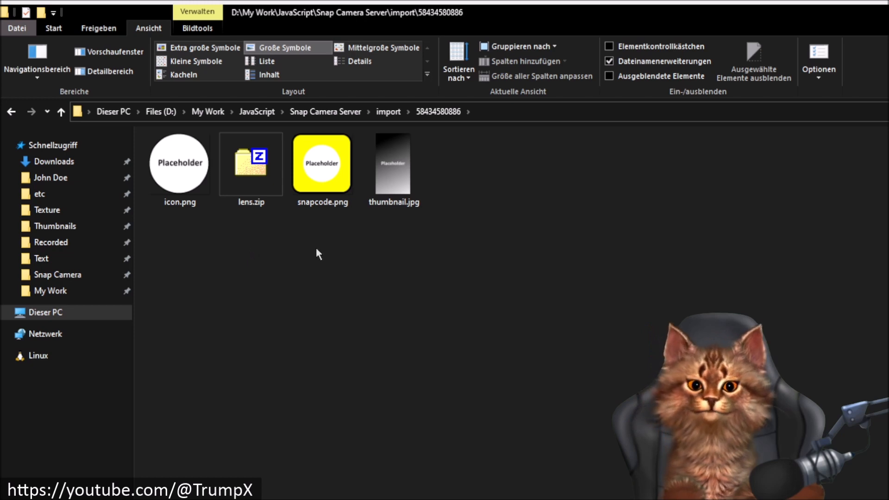
mouse_move(370, 270)
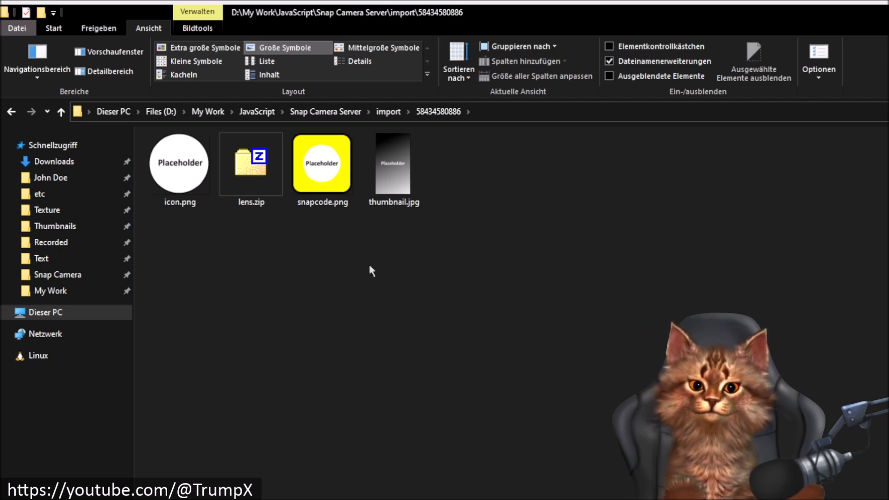
mouse_move(459, 222)
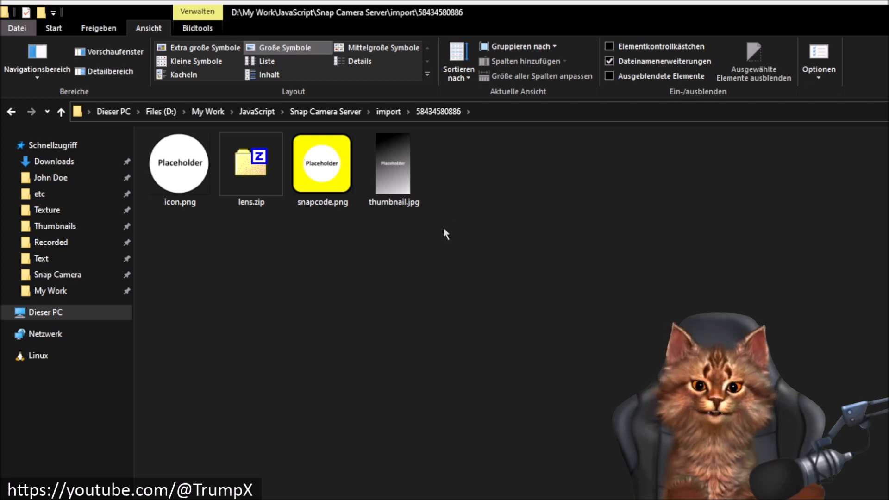
mouse_move(441, 218)
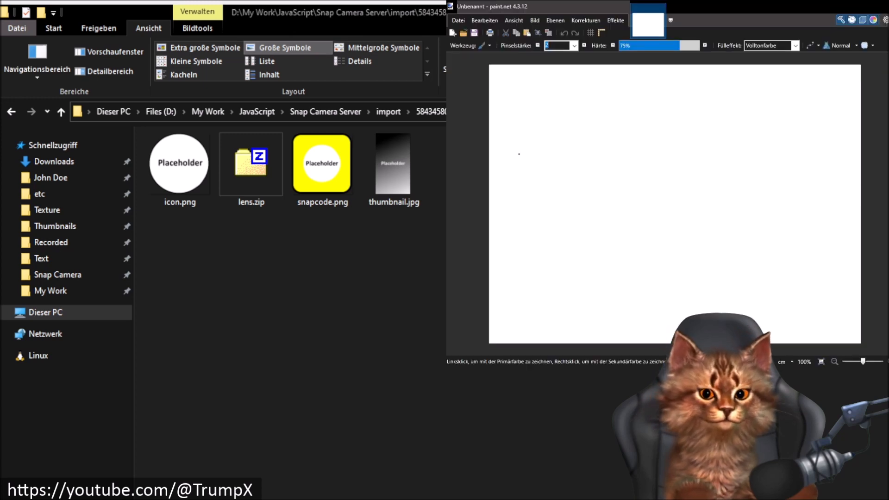
Paste the unicorn book cover into snapcode.png, thumbnail.jpg and icon.png and save
click(394, 165)
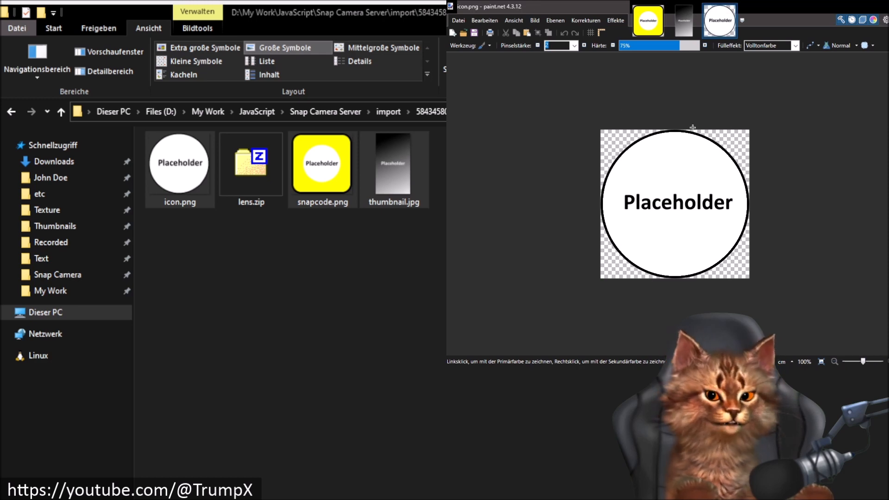
mouse_move(689, 73)
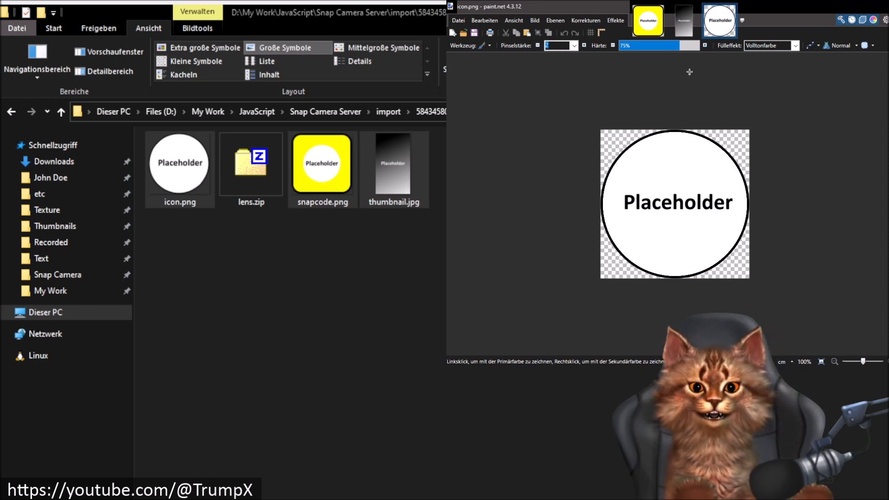
mouse_move(650, 27)
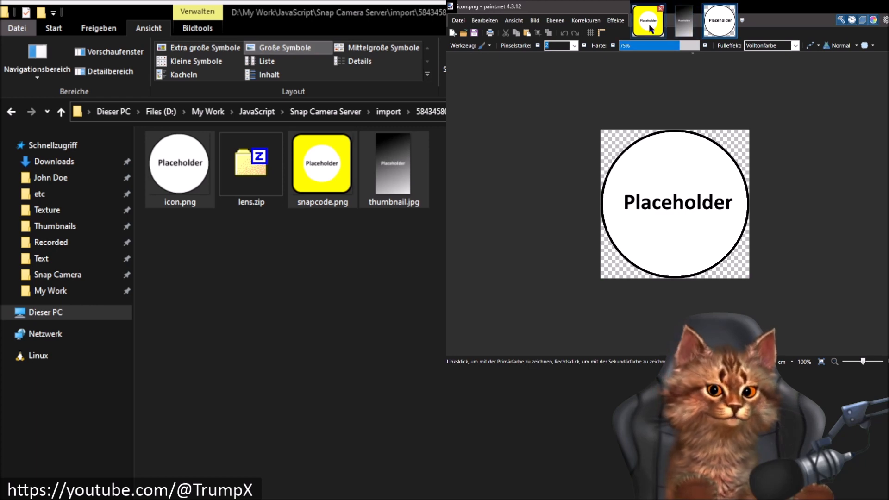
click(649, 20)
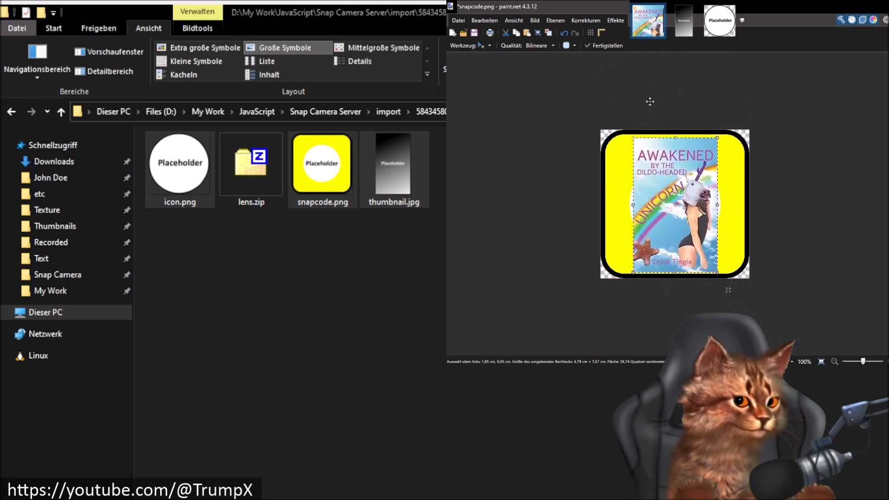
click(684, 21)
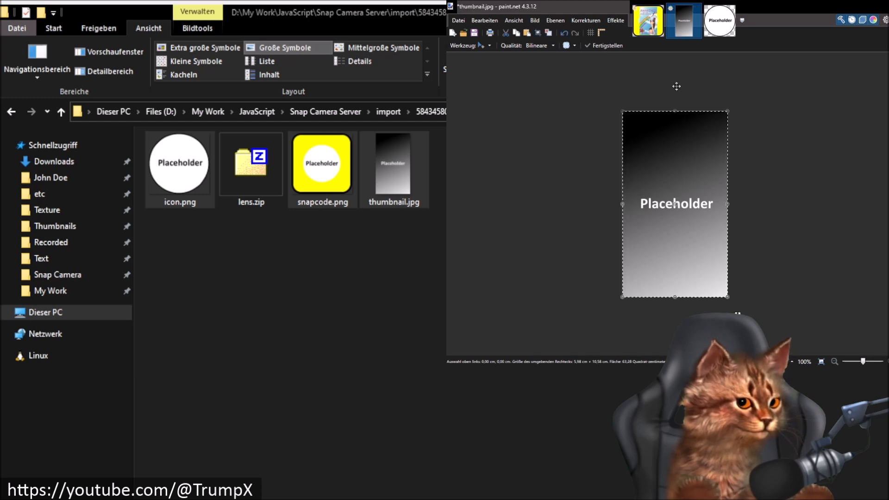
mouse_move(746, 101)
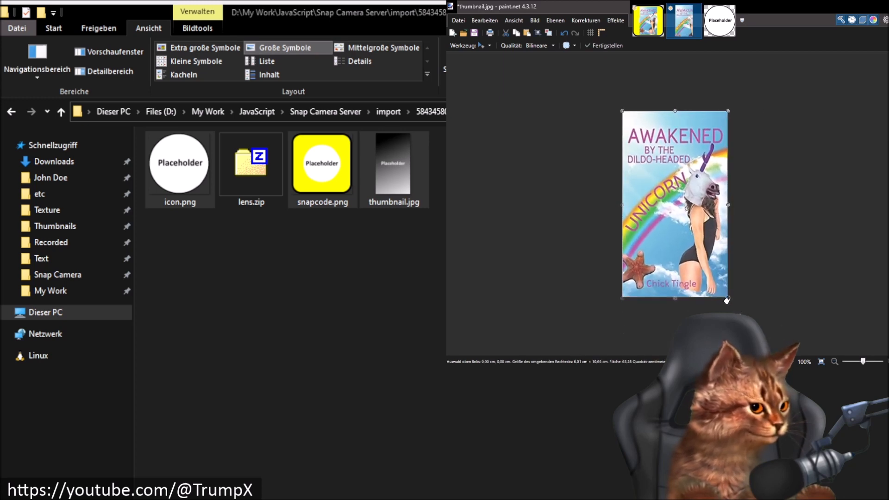
click(719, 21)
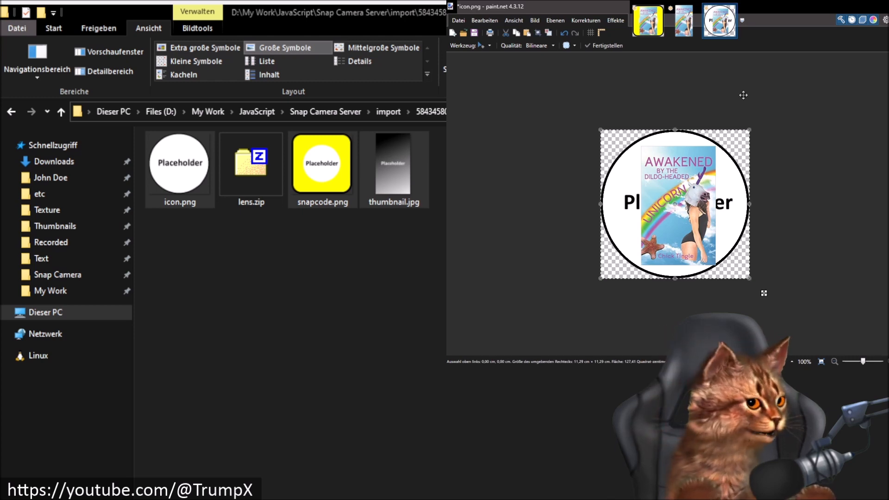
mouse_move(779, 290)
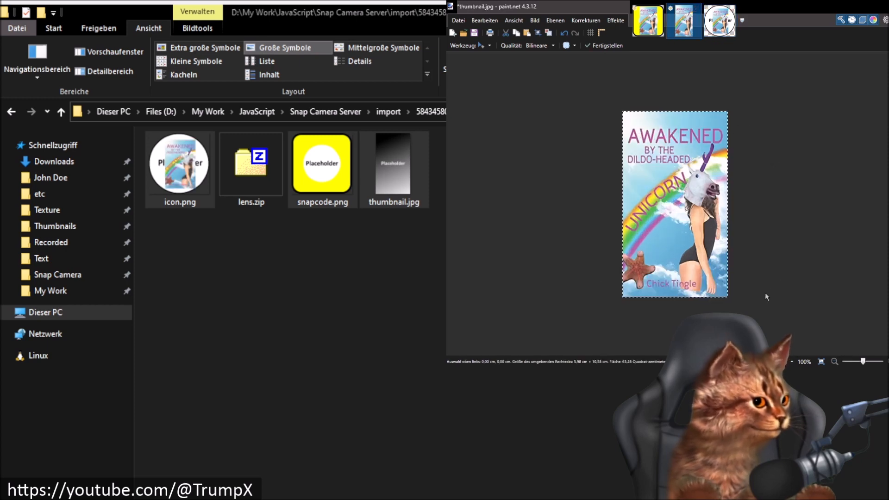
click(647, 21)
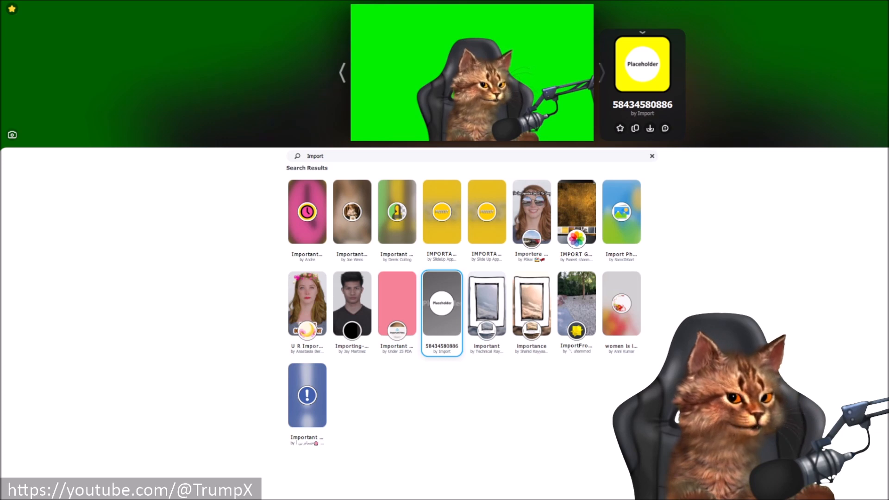
click(652, 156)
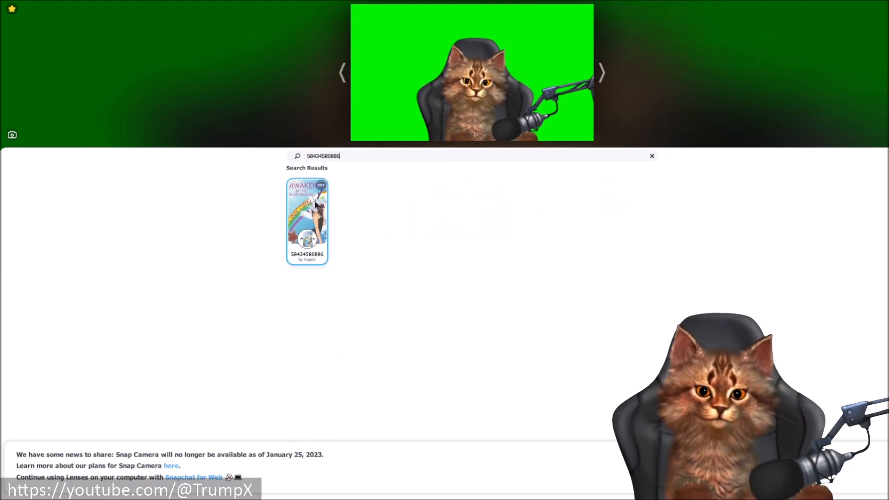
click(307, 222)
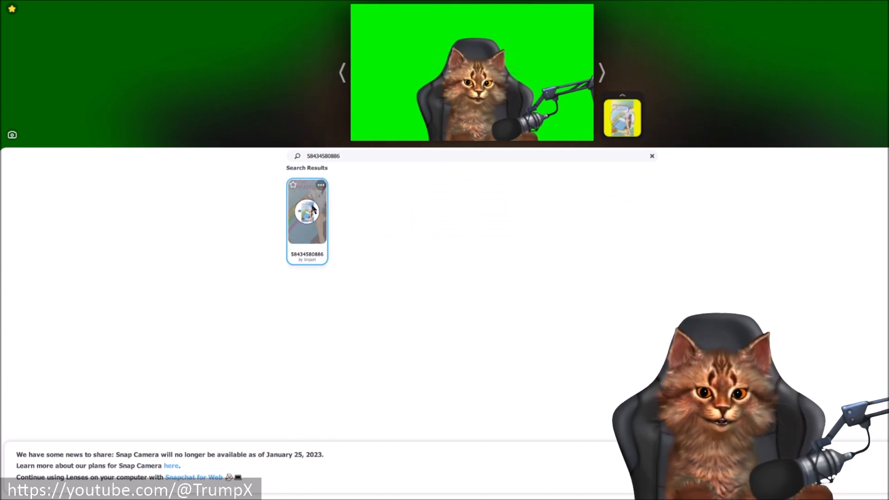
mouse_move(341, 254)
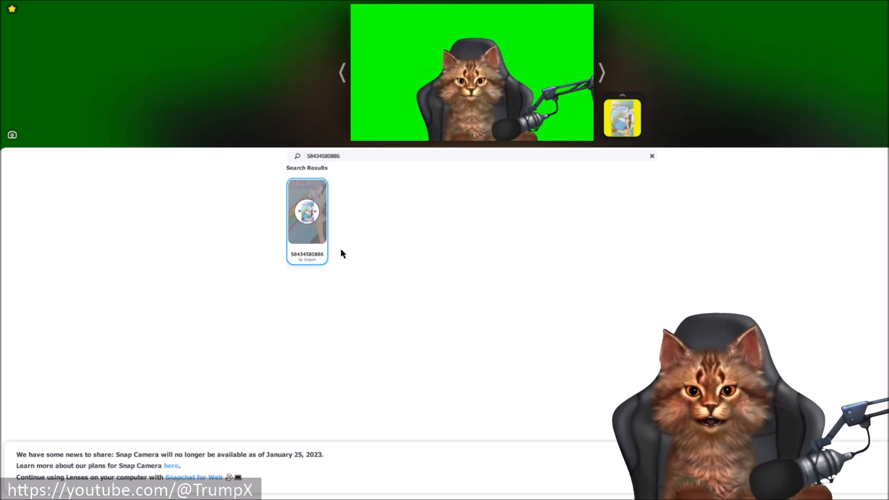
mouse_move(361, 262)
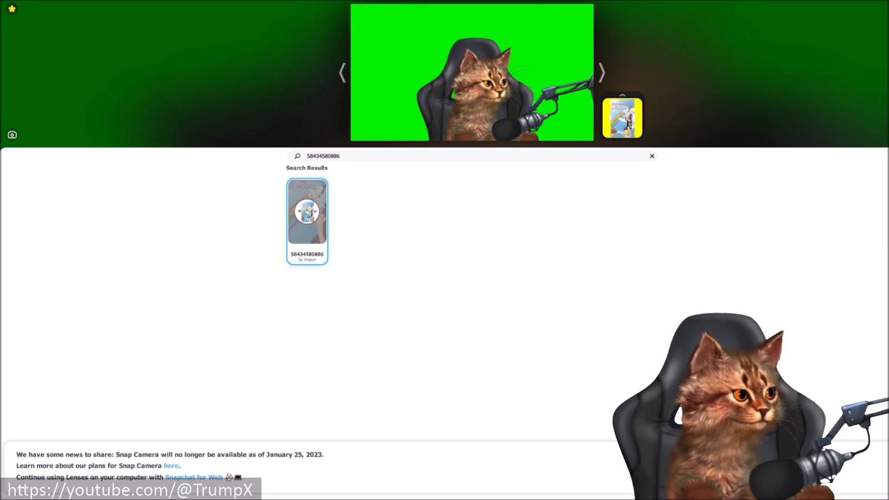
click(622, 117)
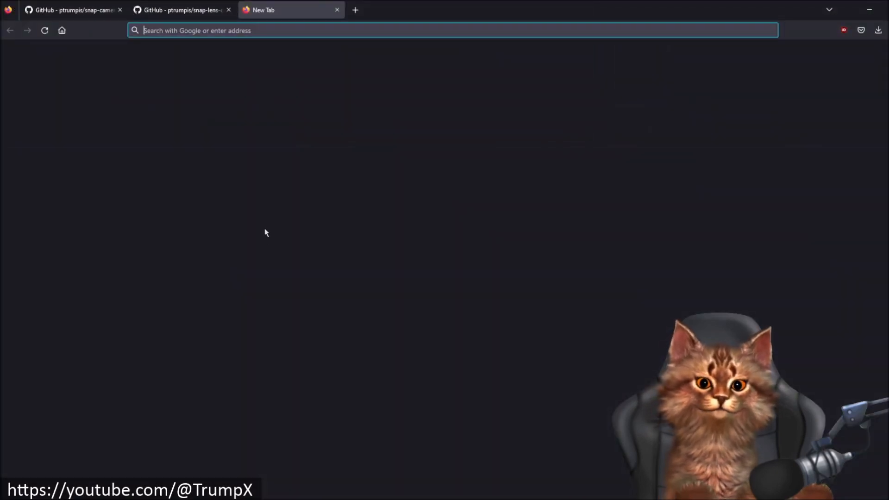
mouse_move(335, 185)
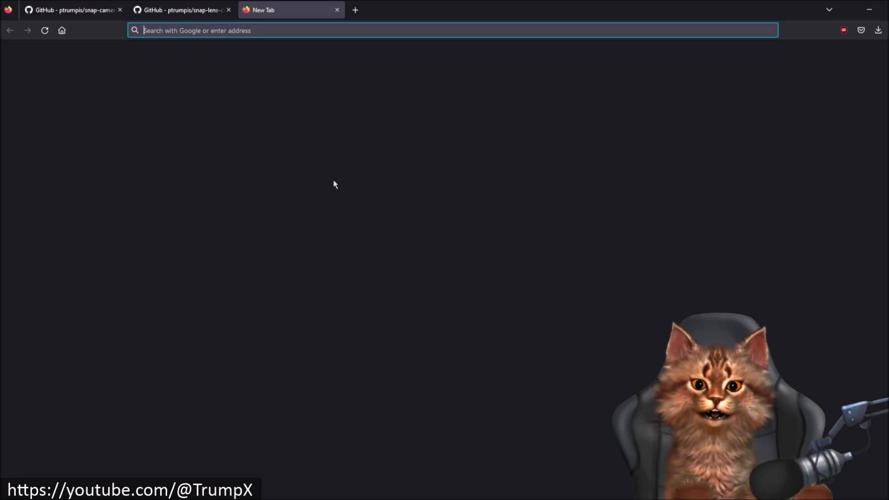
Go to localhost:8080 and place the cursor in the Adminer login fields
text(http://localhost:8080)
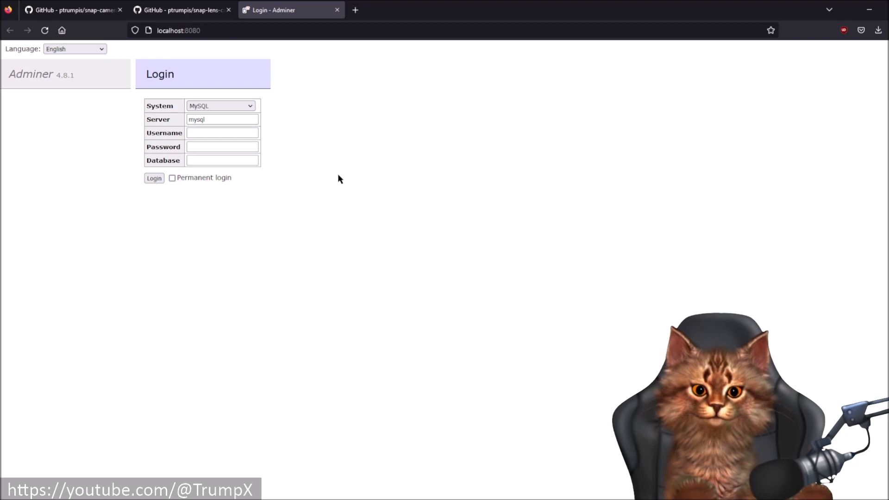
mouse_move(284, 159)
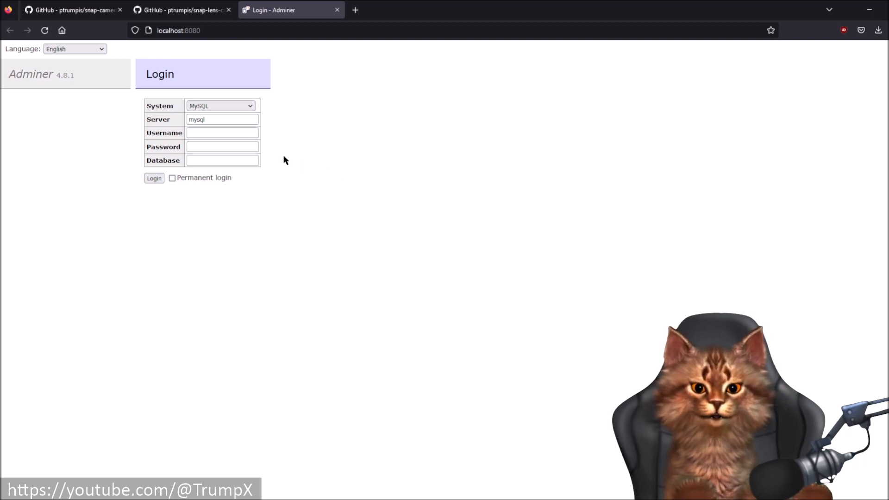
click(222, 132)
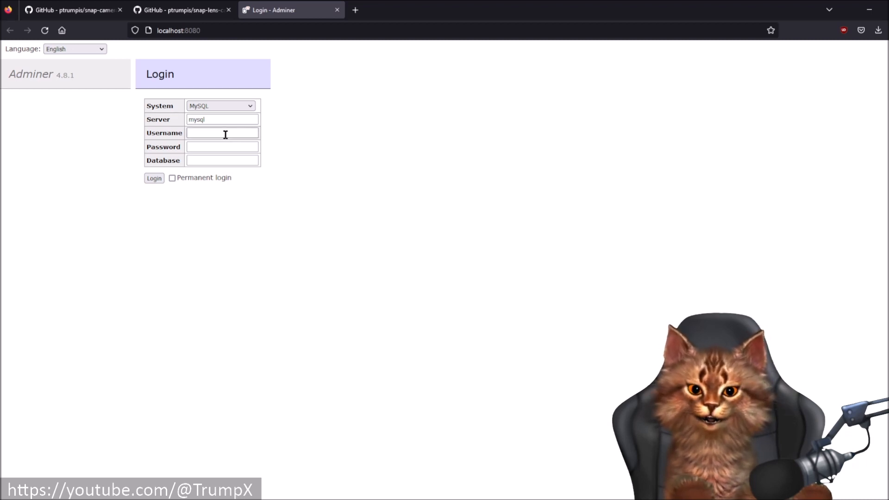
click(222, 133)
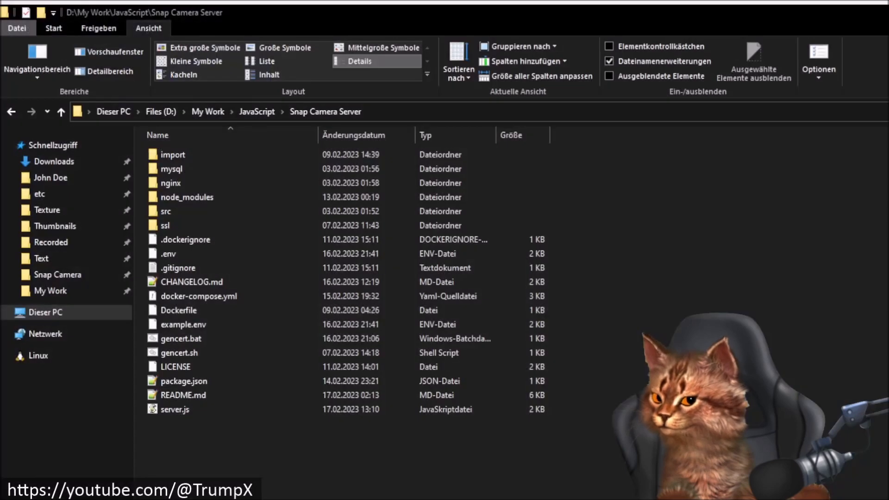
click(181, 339)
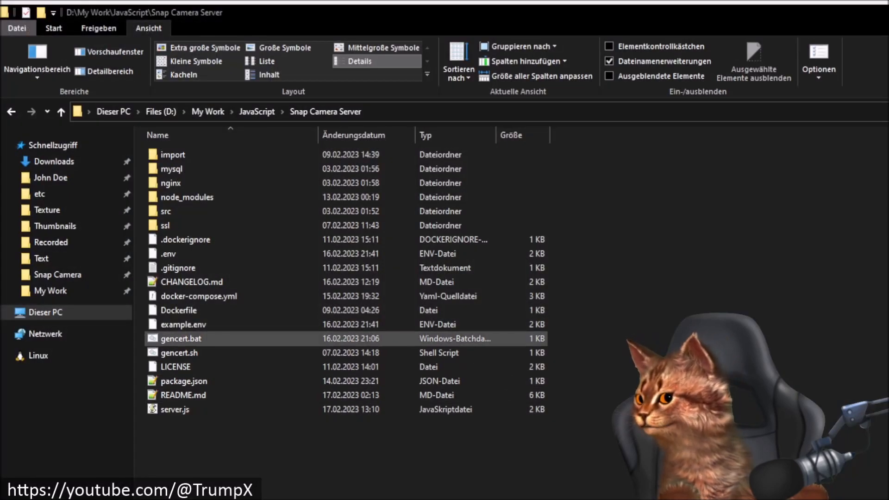
click(168, 253)
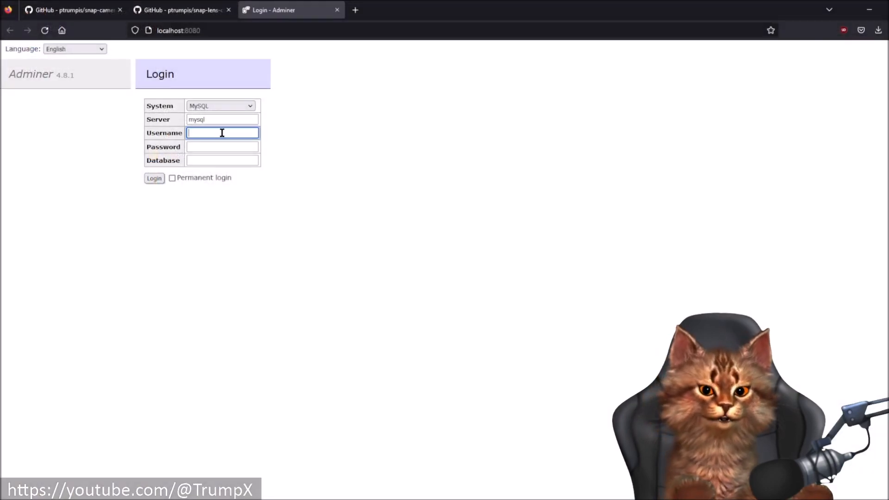
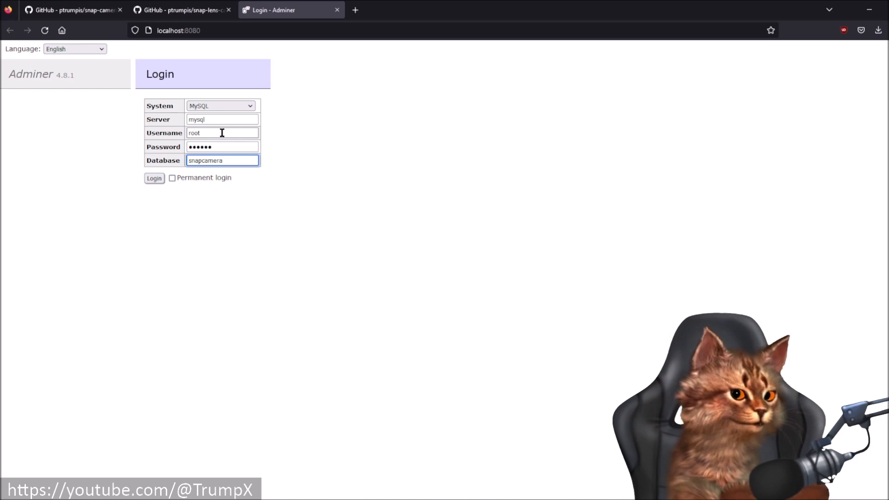
Enter user root and database snapcamera with Permanent login ticked
click(172, 178)
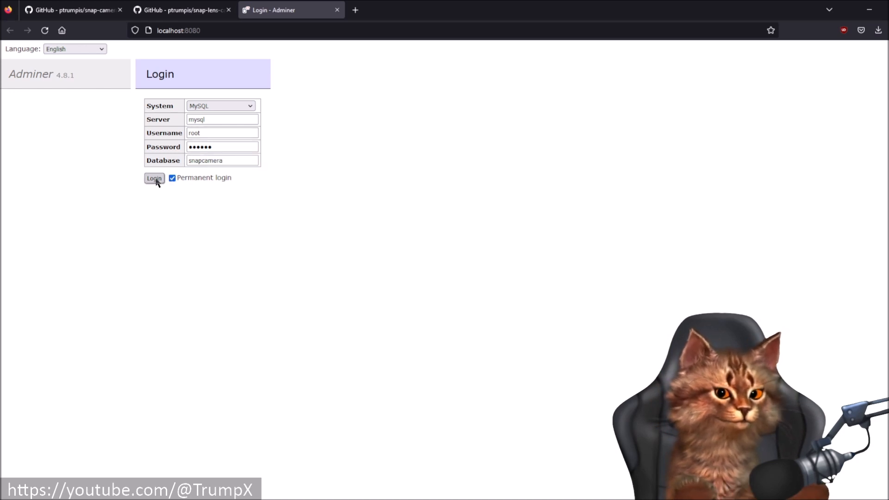
click(154, 178)
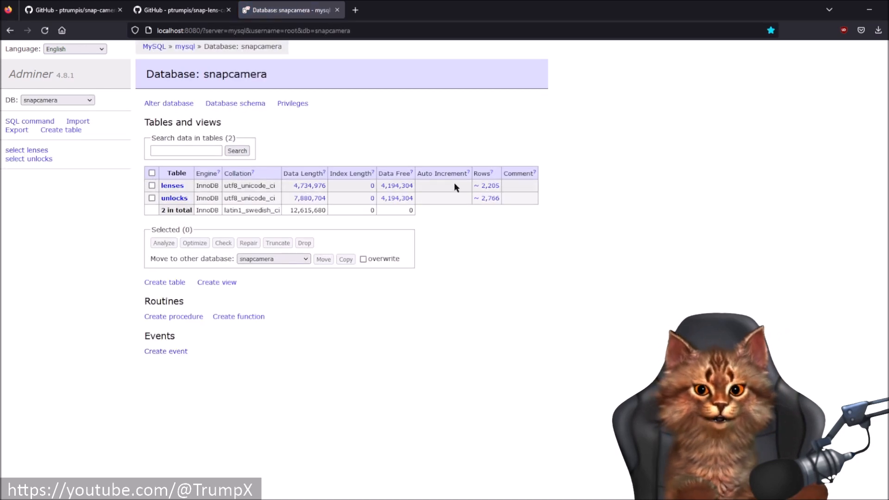
mouse_move(495, 149)
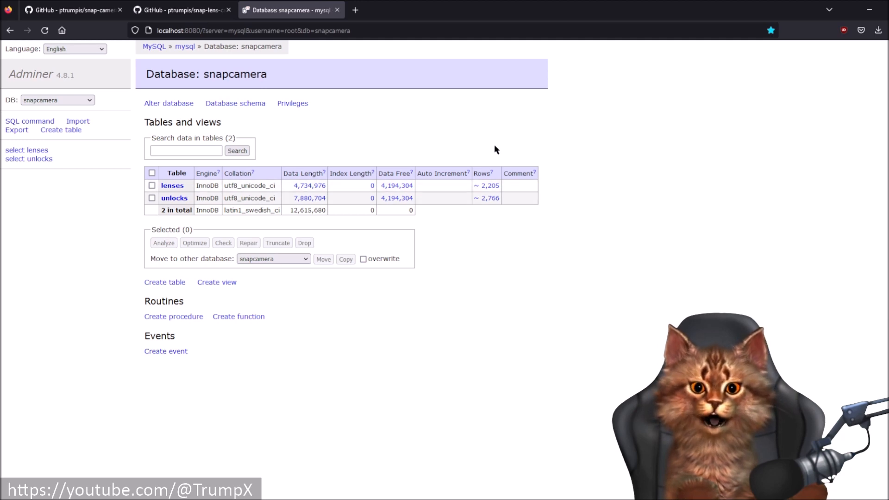
mouse_move(418, 120)
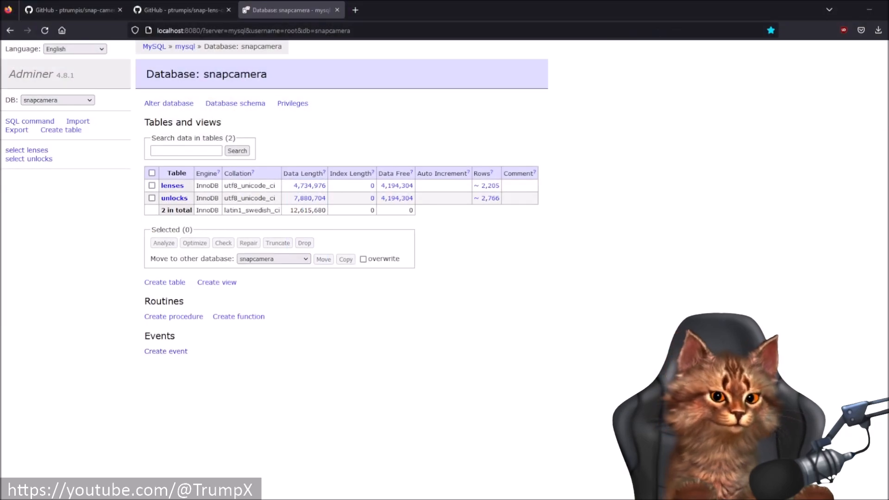
click(185, 150)
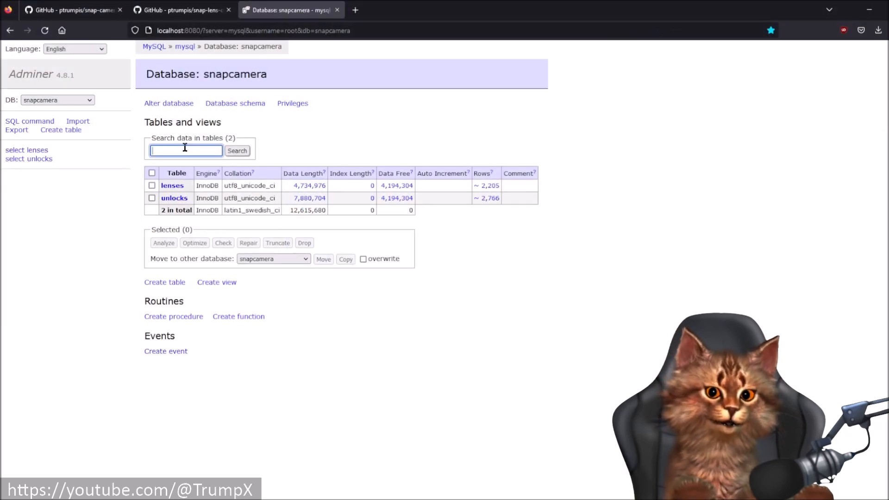
text(58434580886)
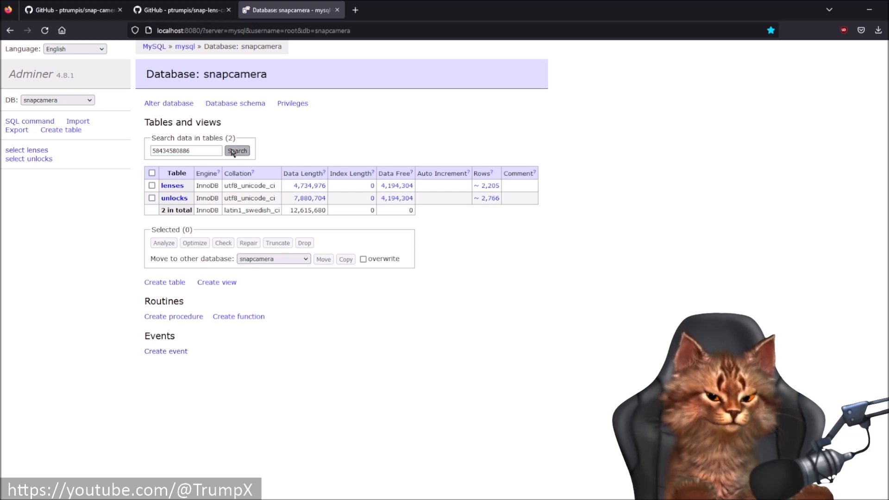
click(237, 151)
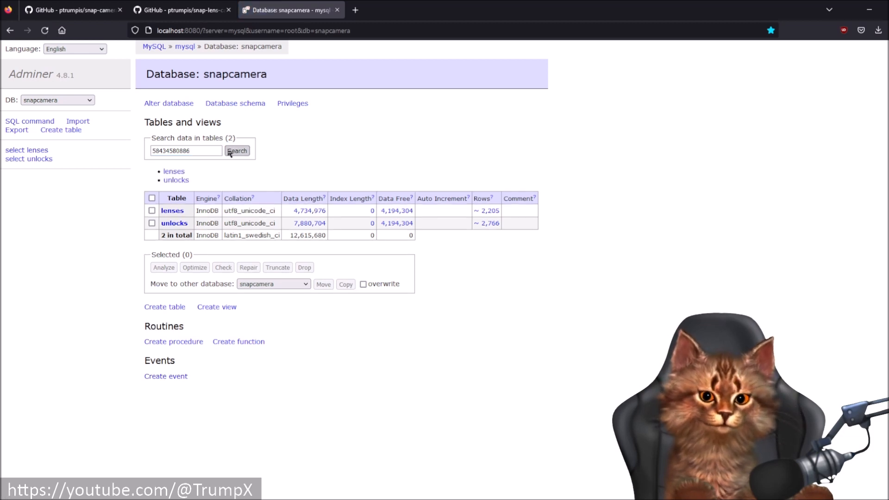
mouse_move(174, 173)
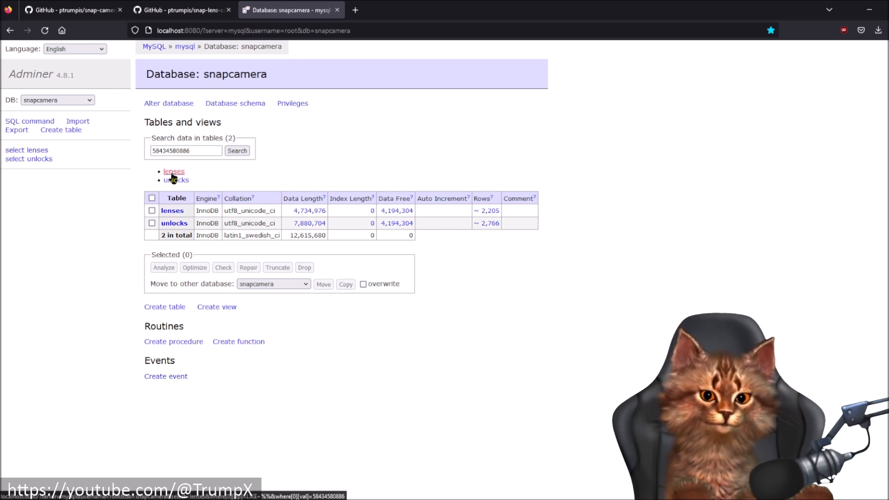
mouse_move(176, 183)
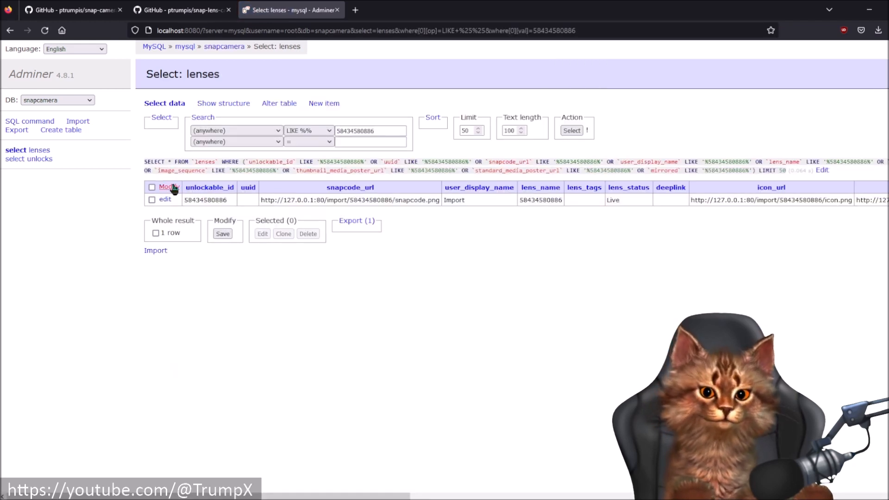
mouse_move(165, 200)
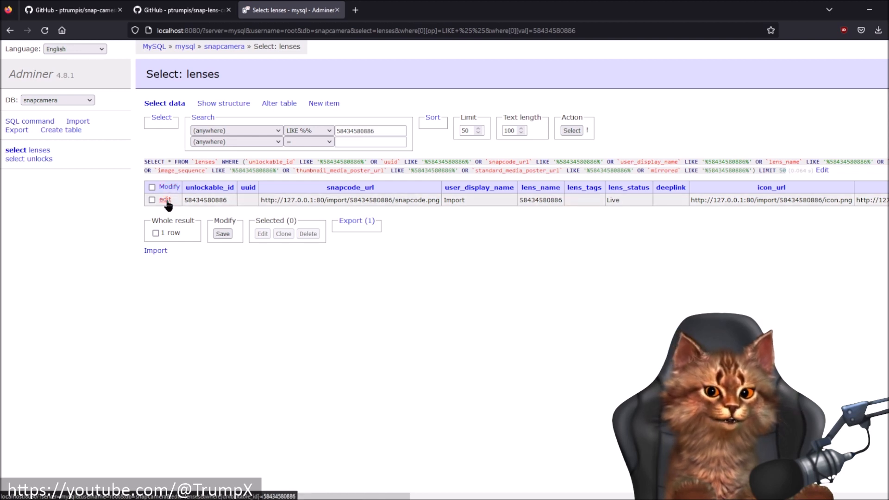
click(165, 200)
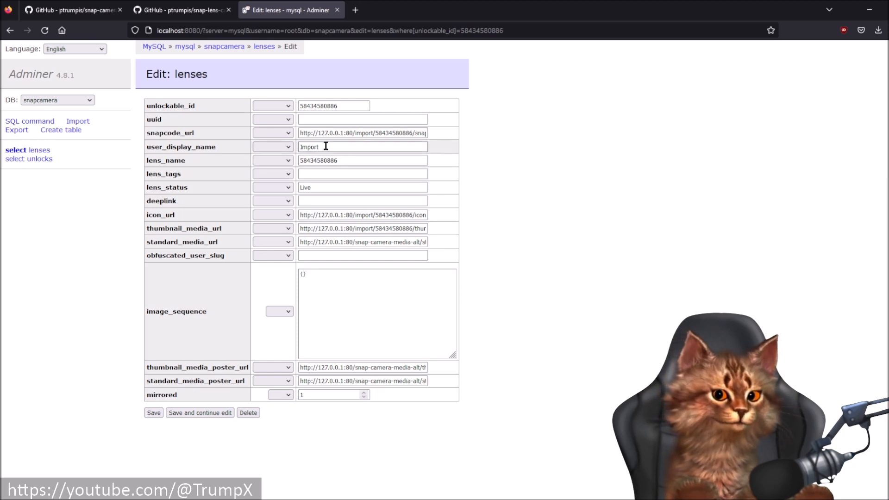
mouse_move(340, 148)
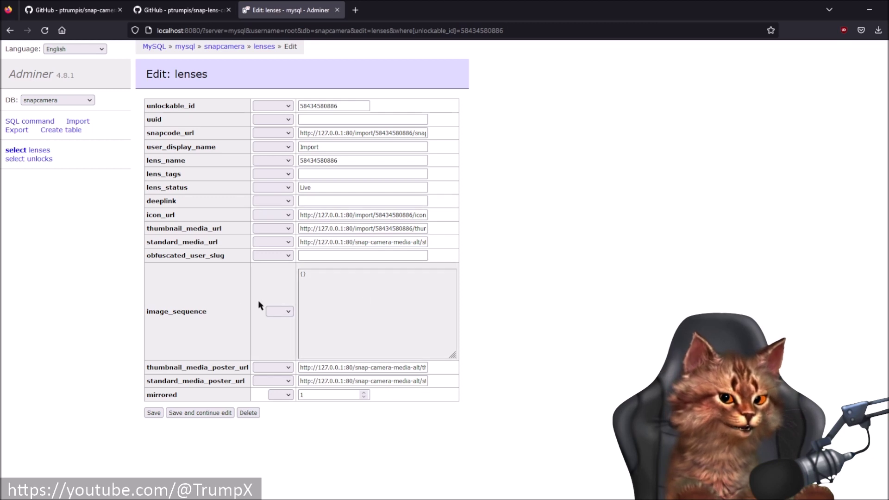
mouse_move(353, 272)
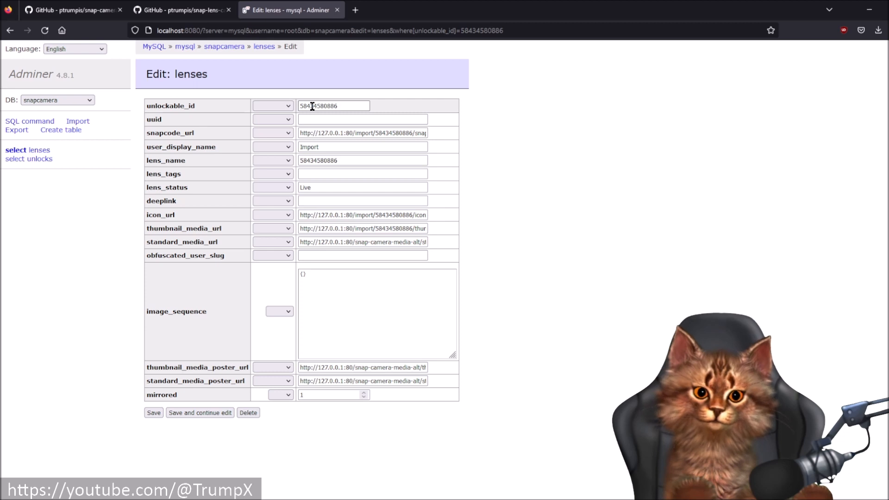
click(334, 105)
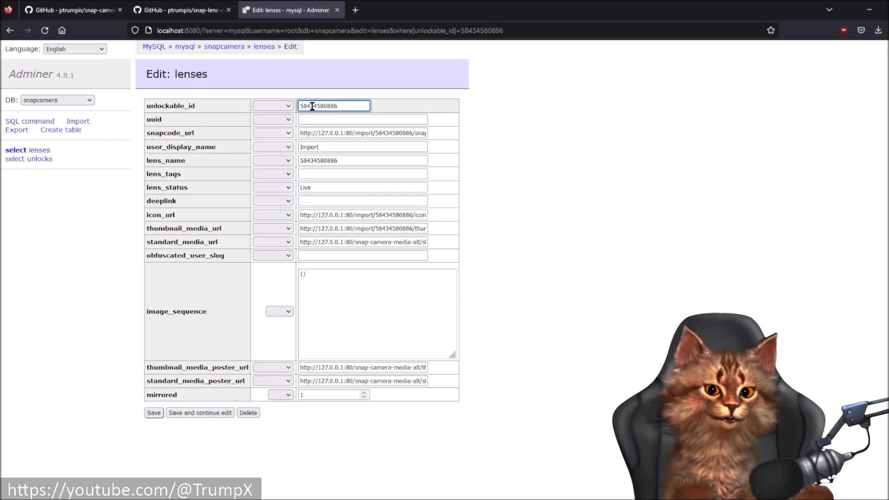
mouse_move(337, 147)
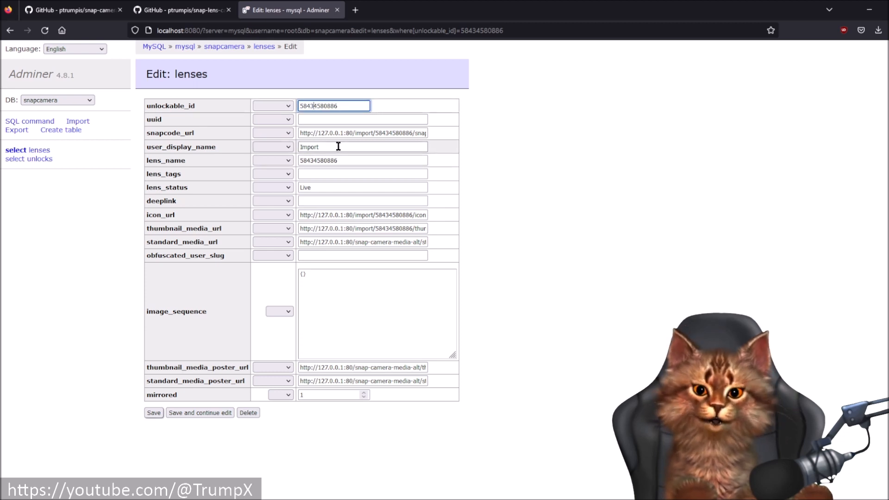
click(362, 147)
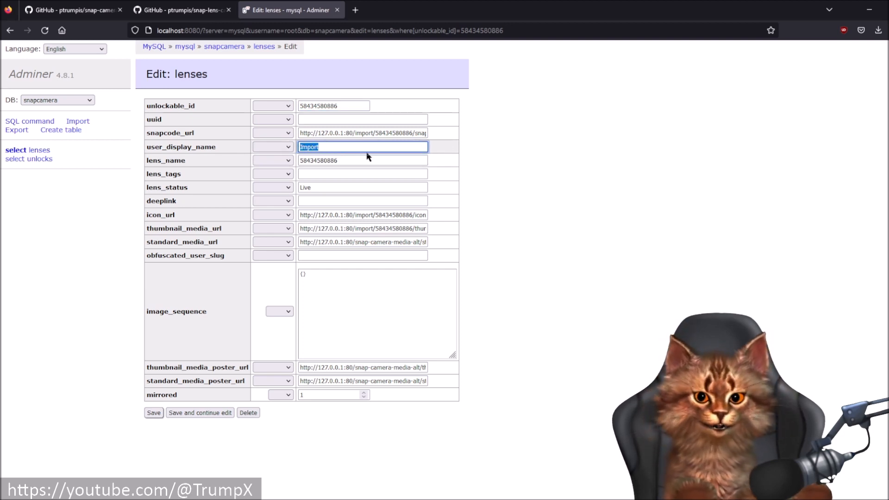
Replace the display name with 'Awesome Cat'
text(A)
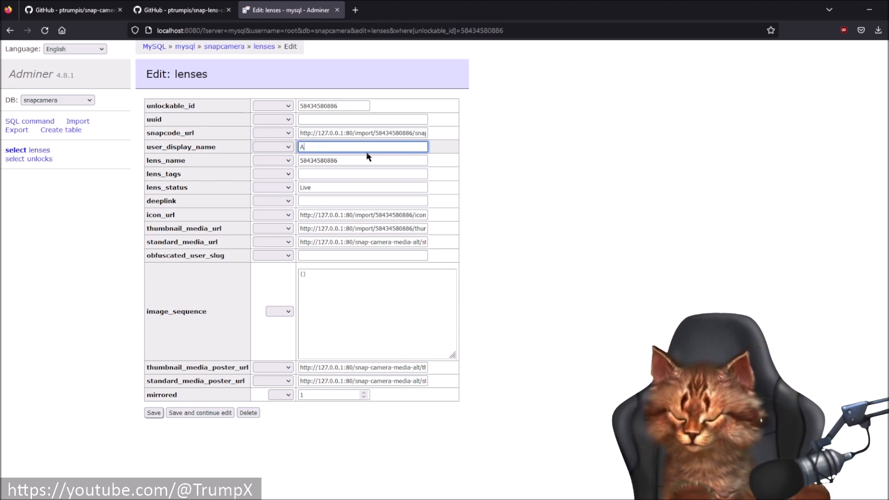
text(wesome Ca)
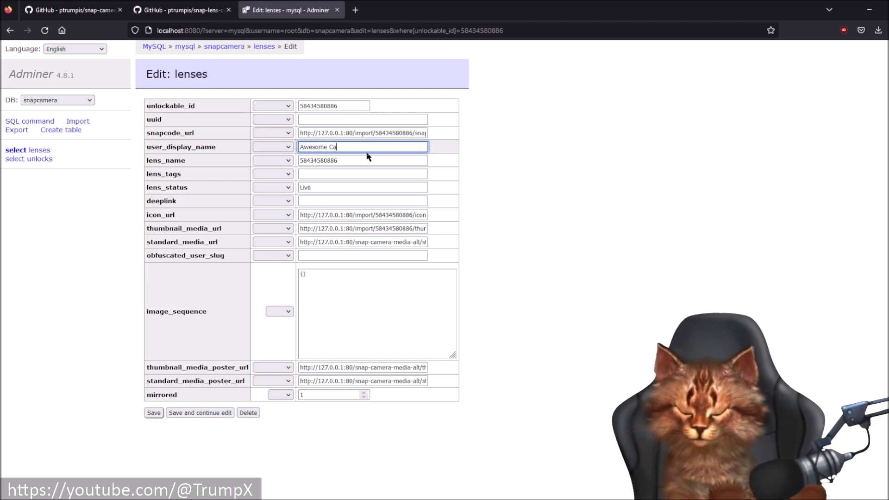
Replace the lens name with 'Some really creative name'
triple_click(362, 160)
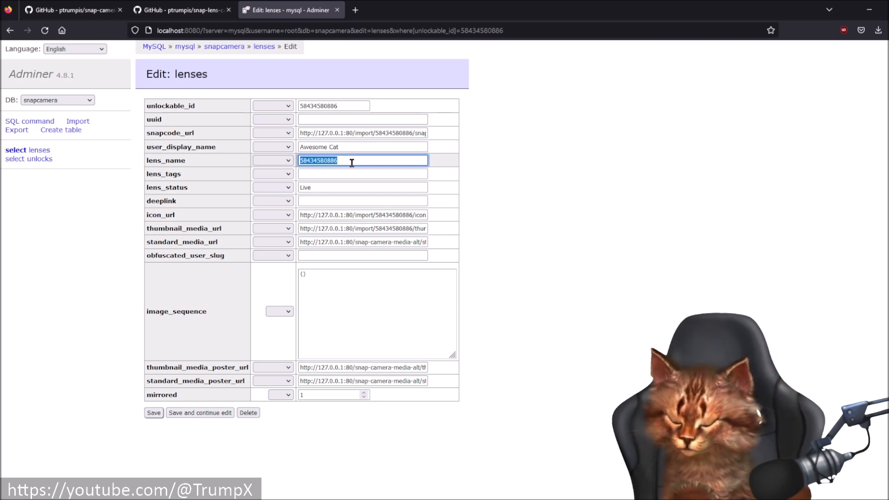
text(Some)
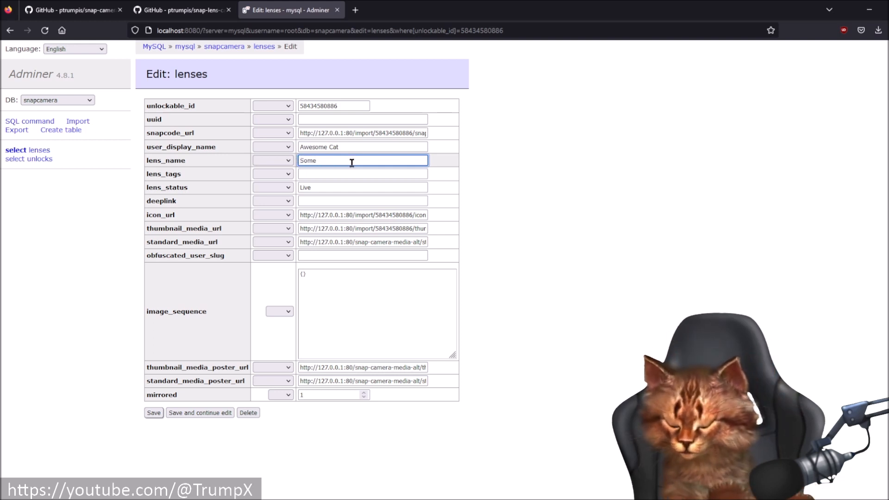
text(really cr)
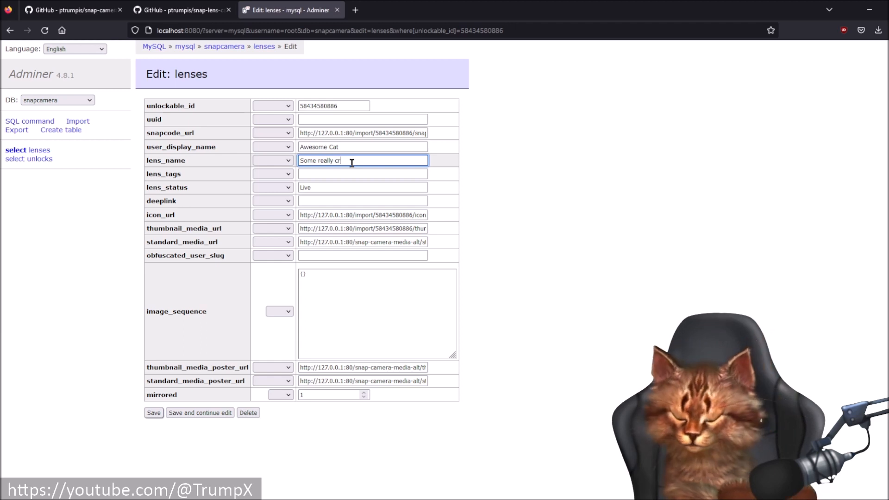
text(eative name)
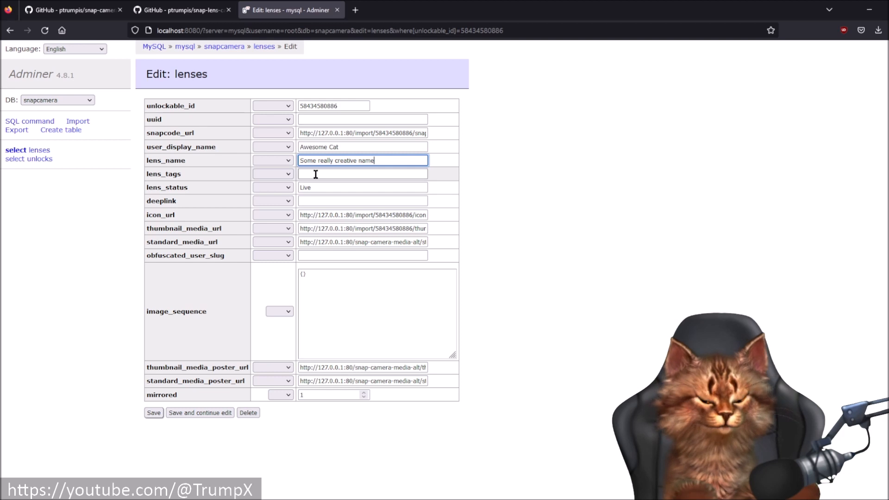
Fill the lens_tags field with '#twitch #zoom #funny'
click(362, 174)
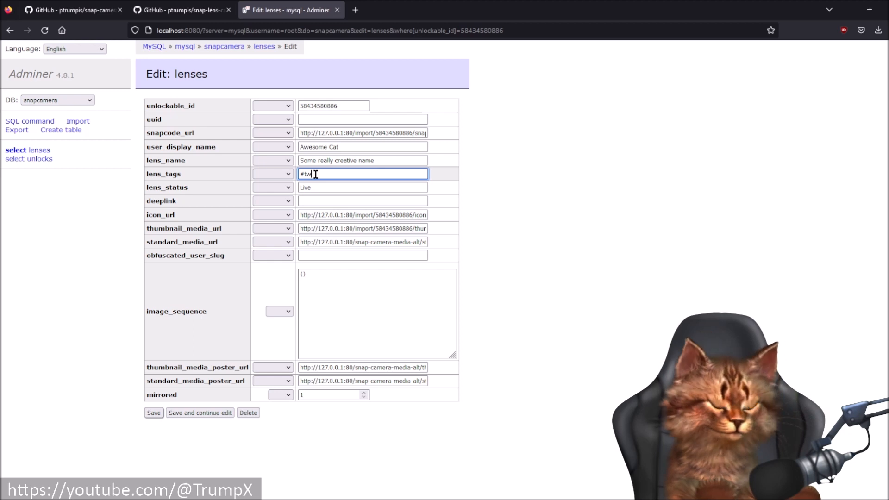
text(itch)
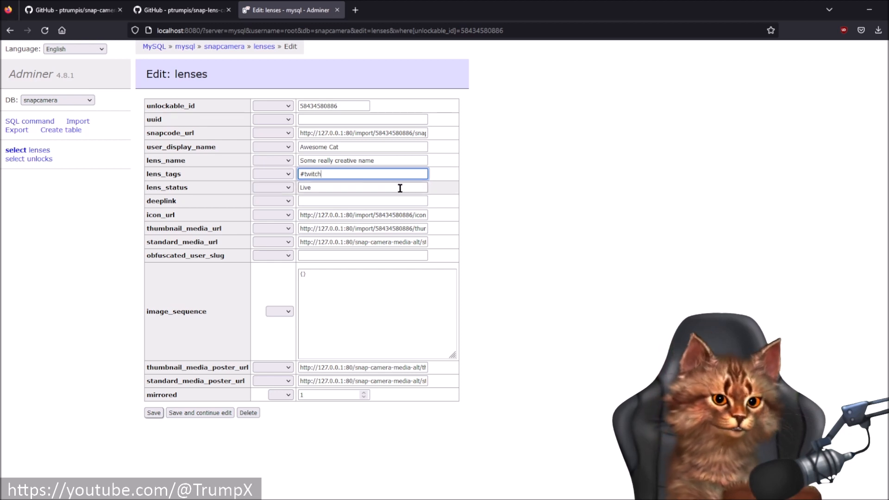
mouse_move(371, 174)
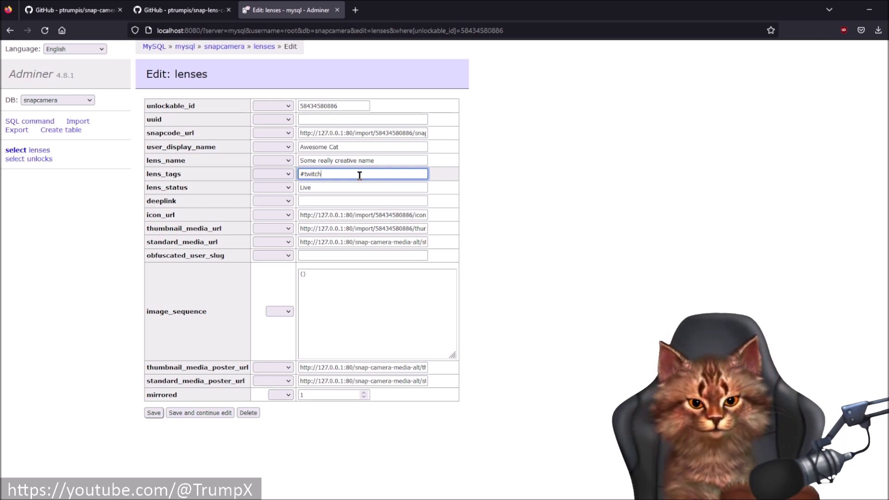
text(#zoo)
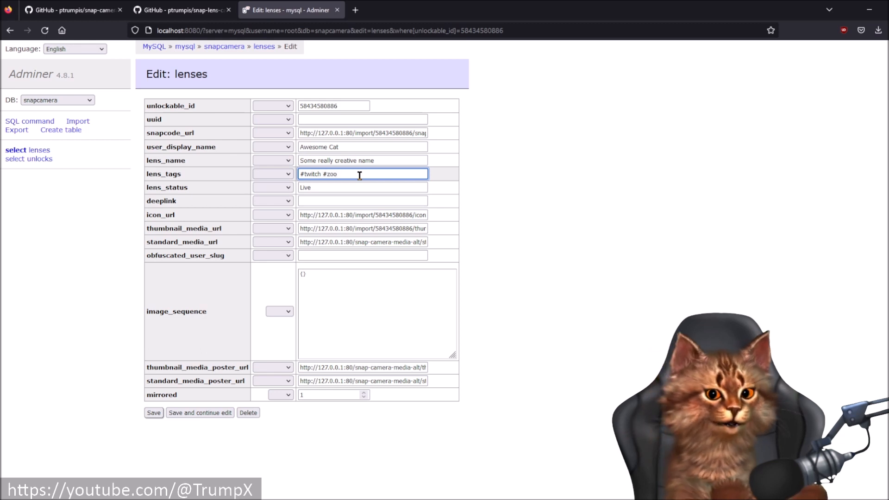
text(m)
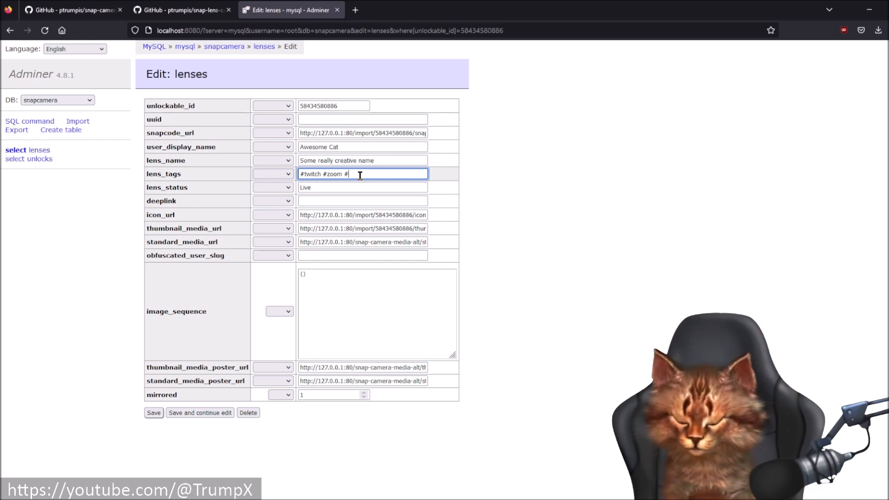
text(#fun)
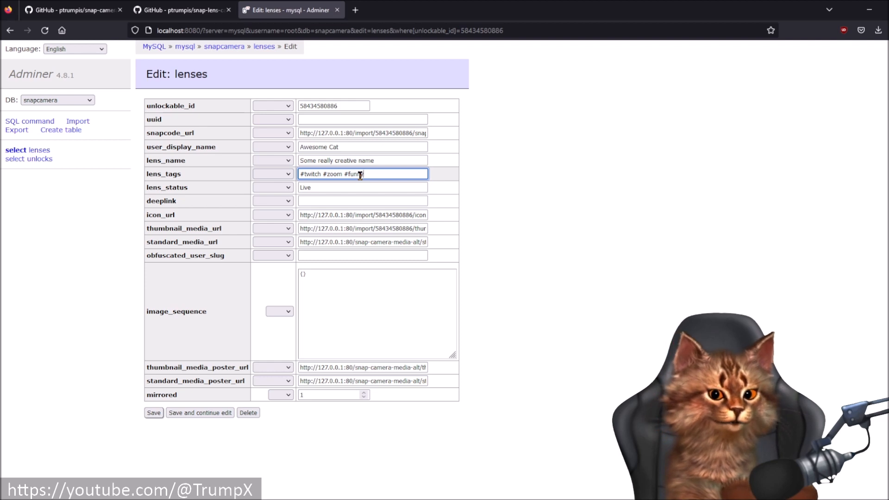
text(ny)
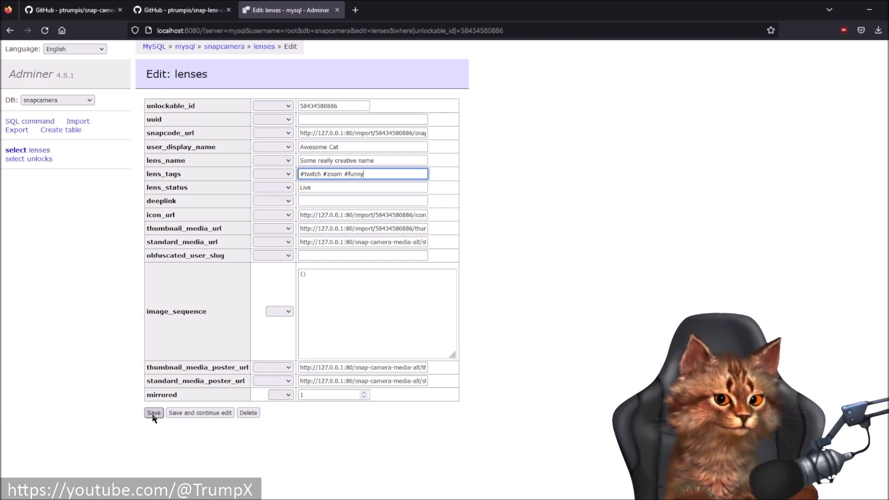
click(153, 412)
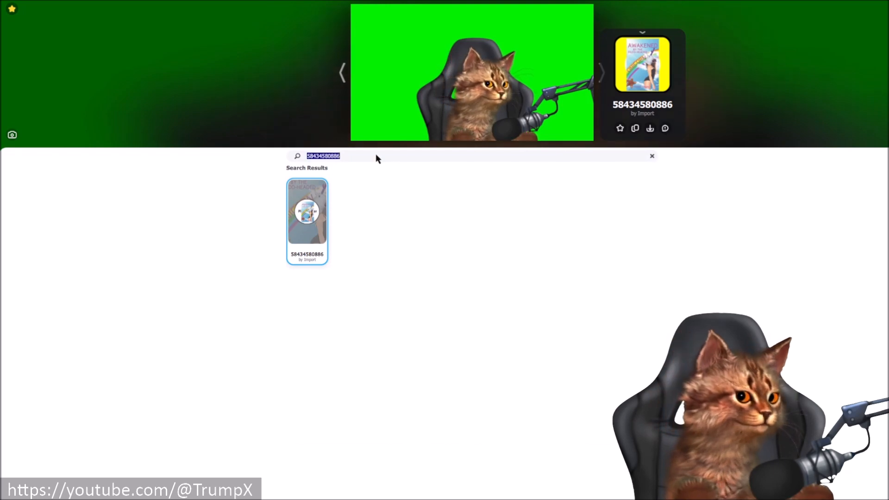
click(652, 156)
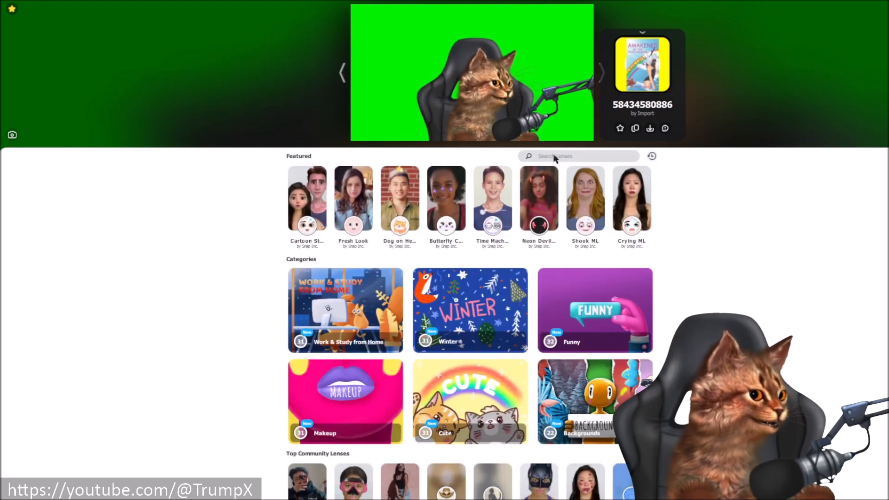
text(58434580886)
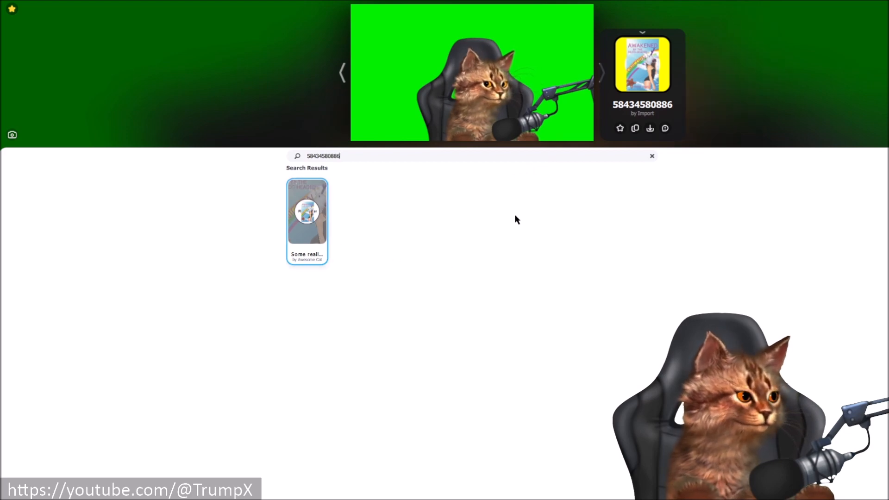
mouse_move(373, 247)
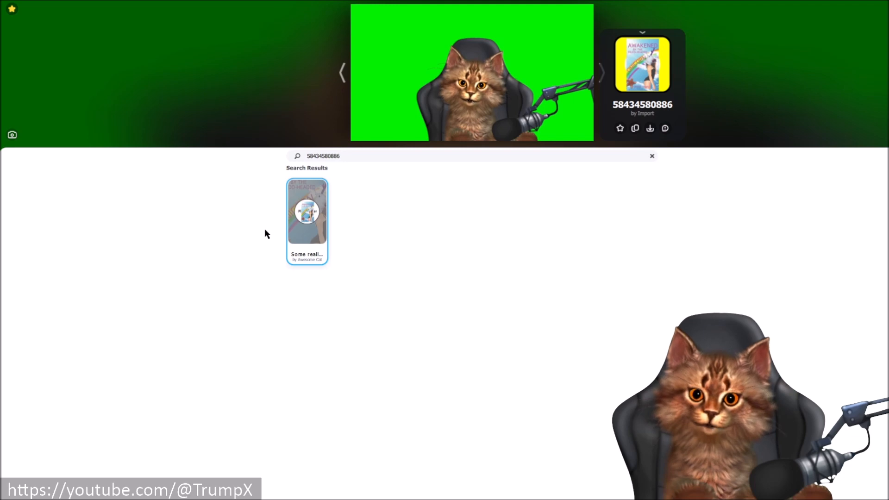
mouse_move(291, 241)
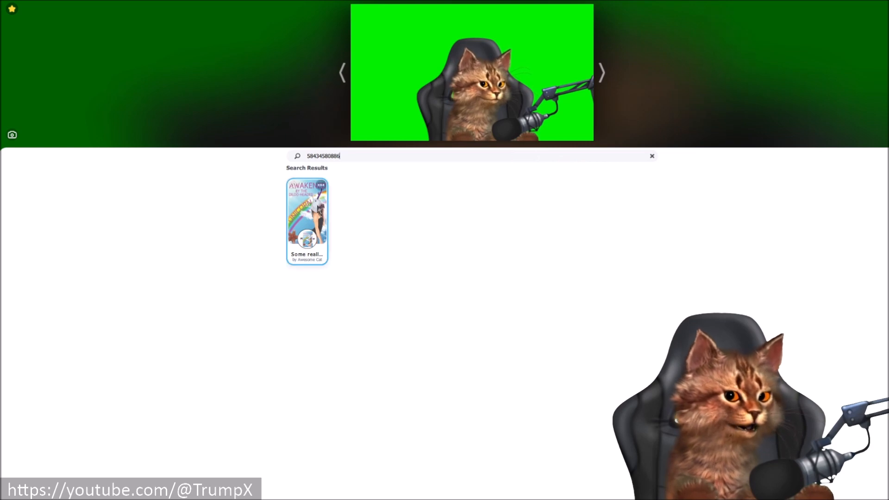
click(307, 221)
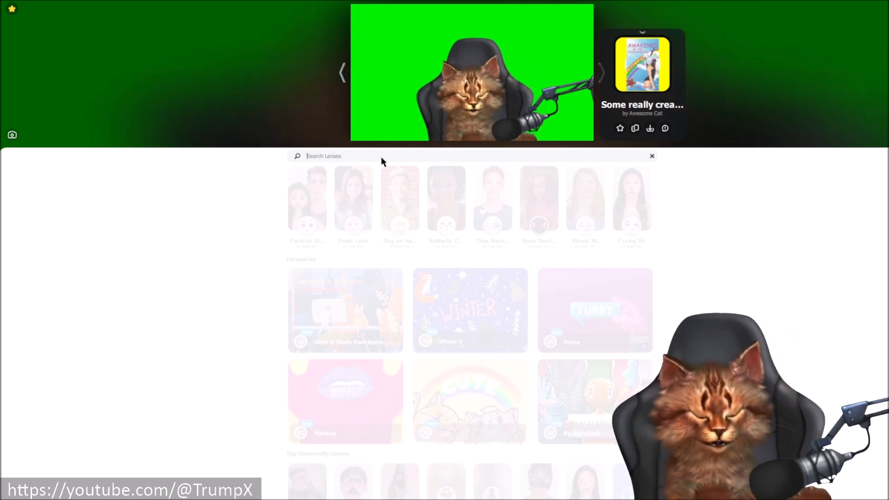
Search #twitch, #zoom, a nonsense tag 'gfgfdg', then #funny to confirm the lens appears by hashtag
text(#)
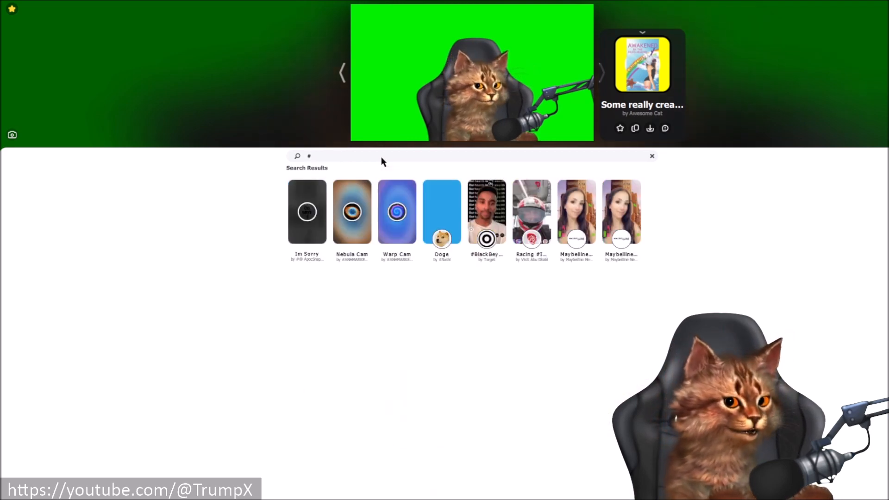
text(twitch)
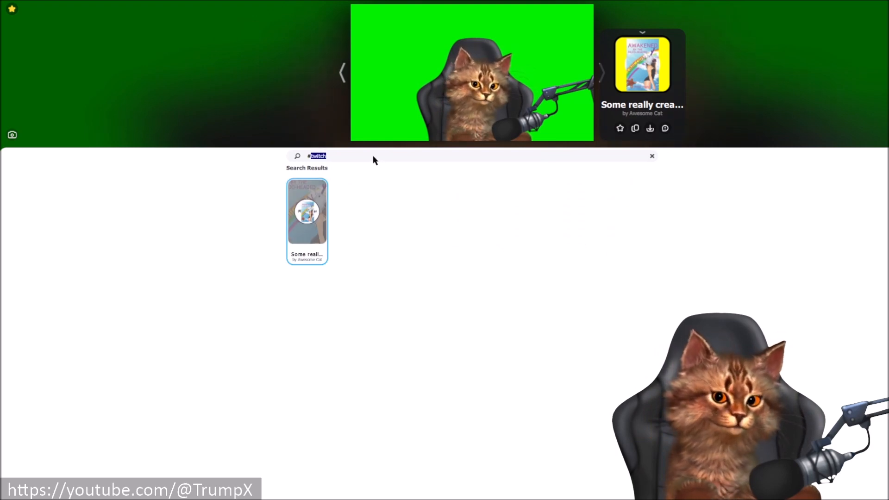
text(#zoom)
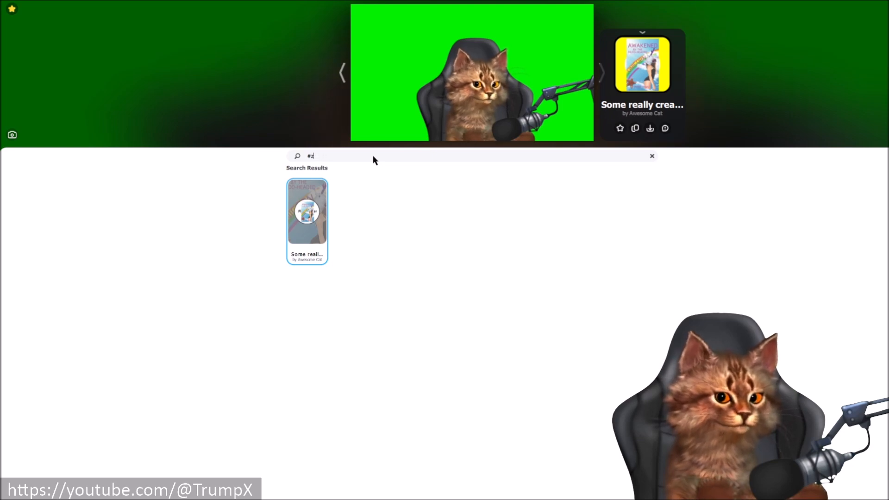
key(Backspace)
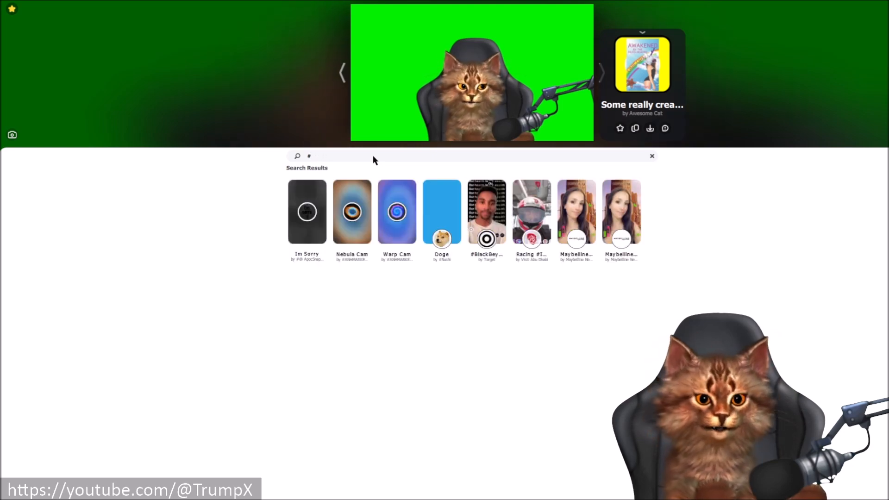
text(gfgfdg)
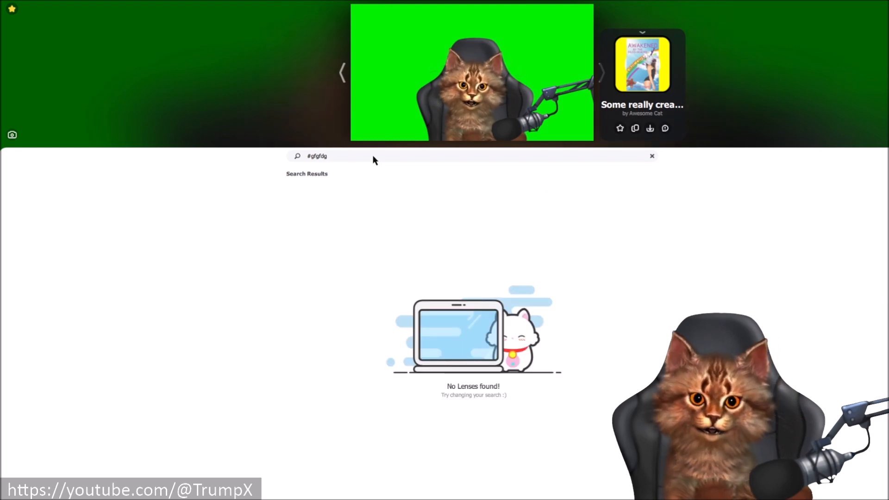
key(backspace)
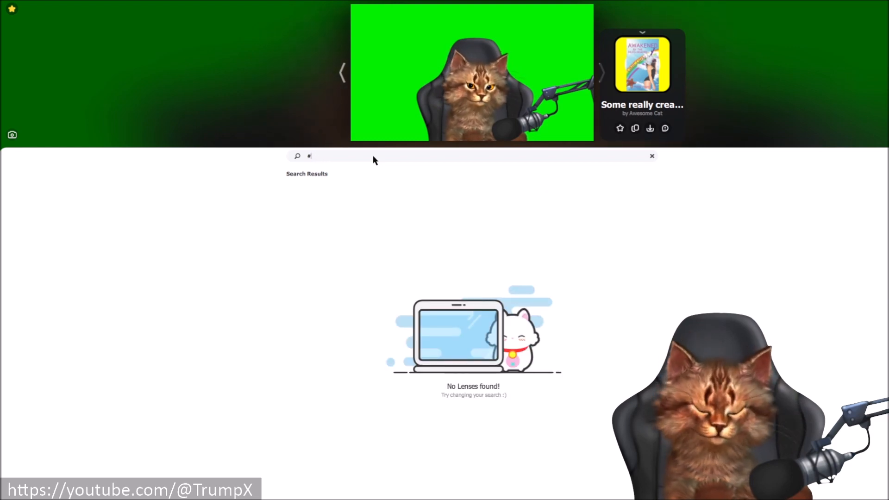
text(funny)
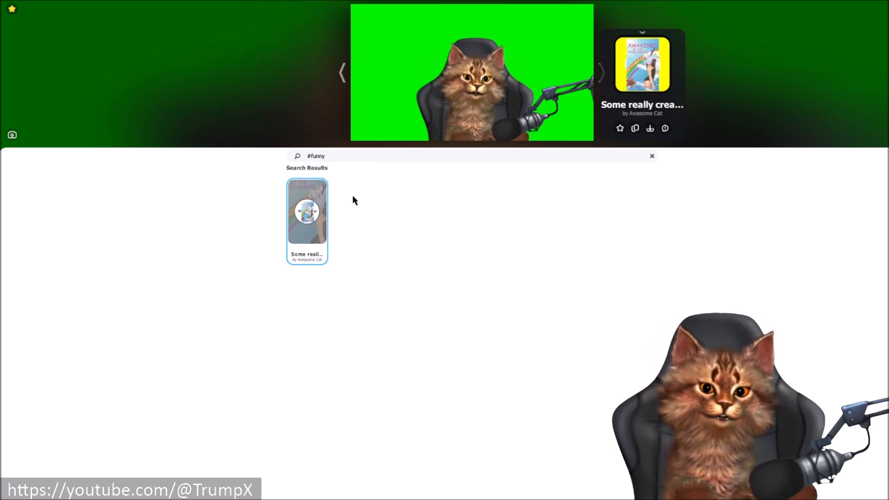
mouse_move(88, 49)
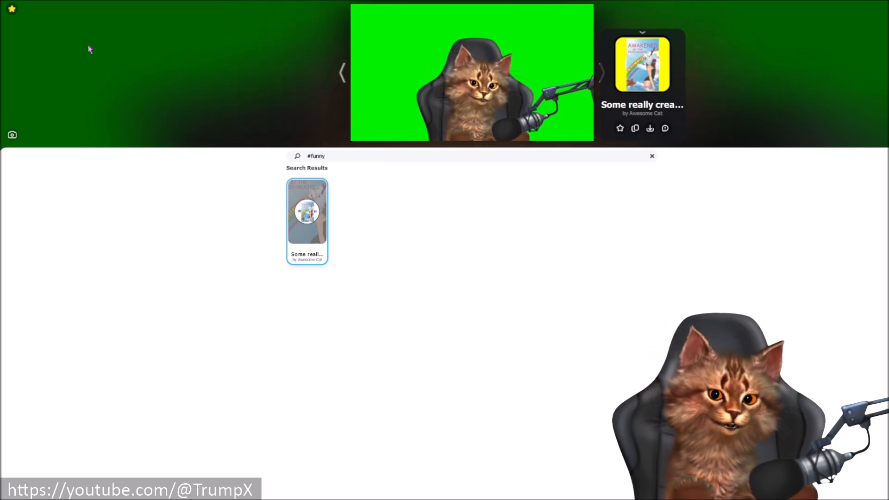
Show the Favorites list
click(11, 8)
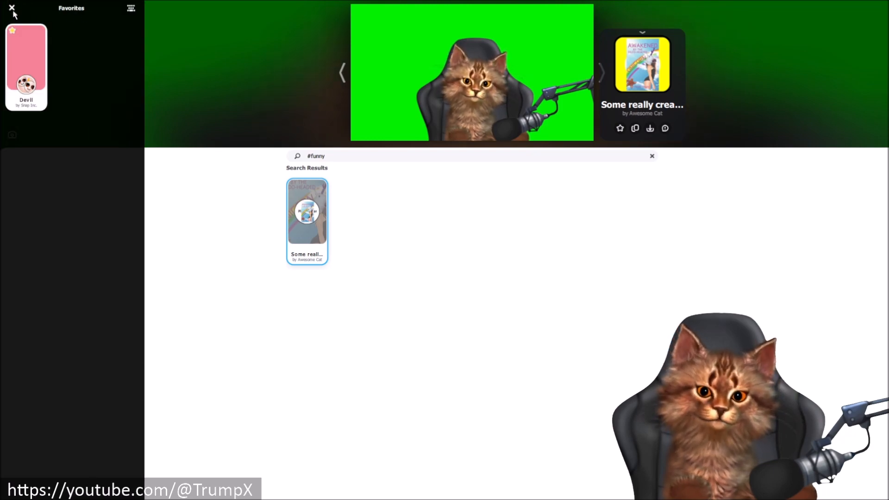
click(11, 8)
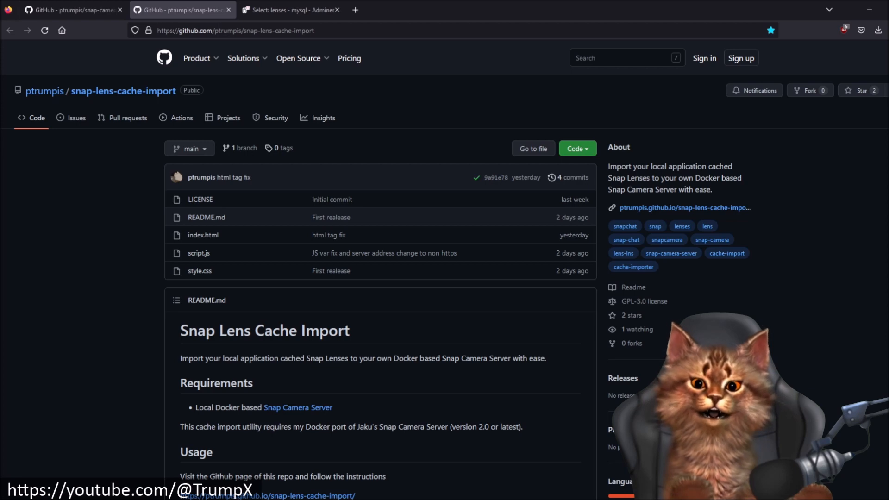
Switch to the snap-camera-server GitHub repository and scroll to its top
click(297, 408)
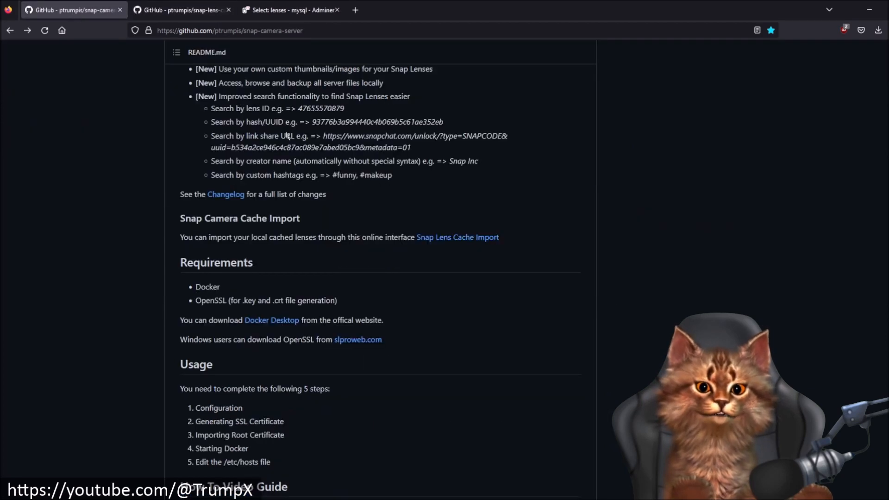
scroll(up, 3)
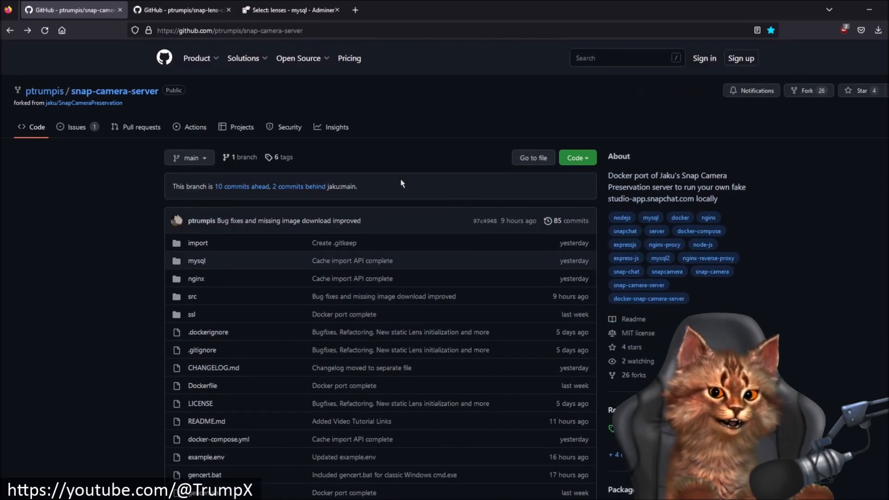
mouse_move(115, 91)
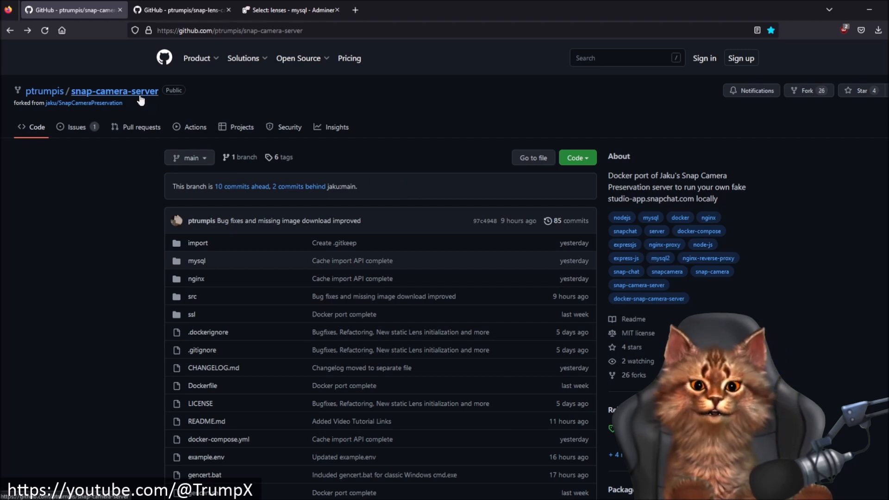
mouse_move(105, 150)
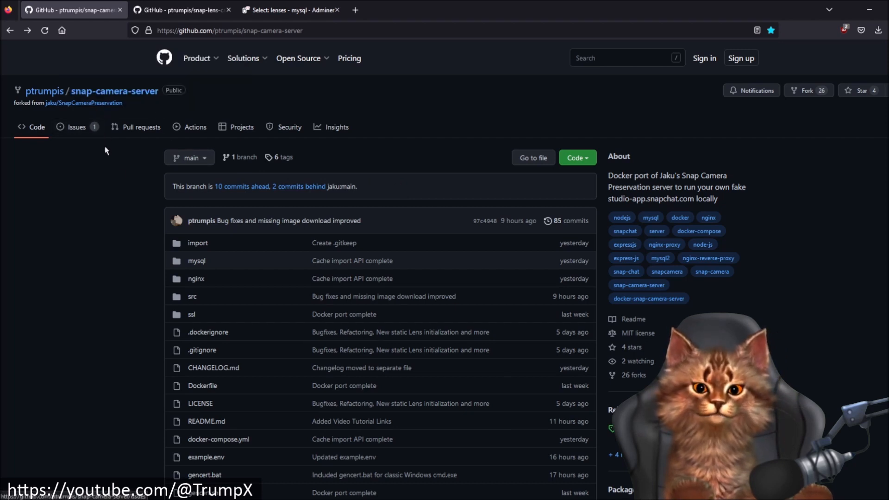
mouse_move(117, 191)
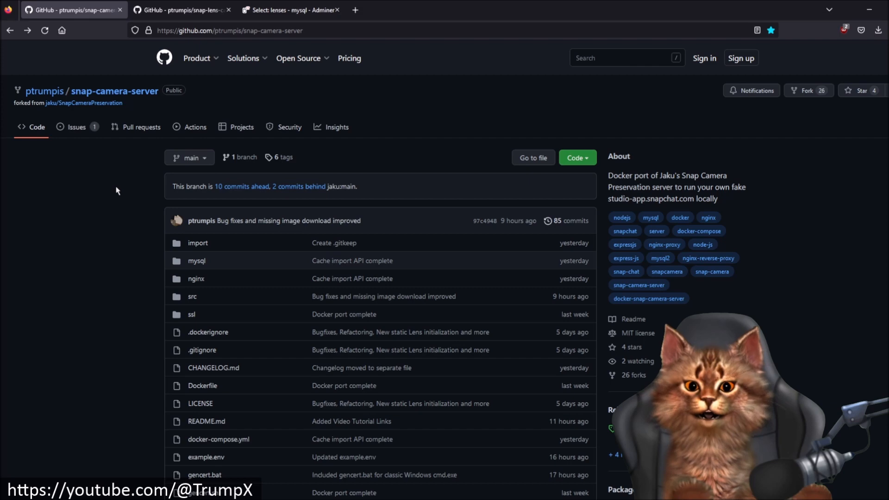